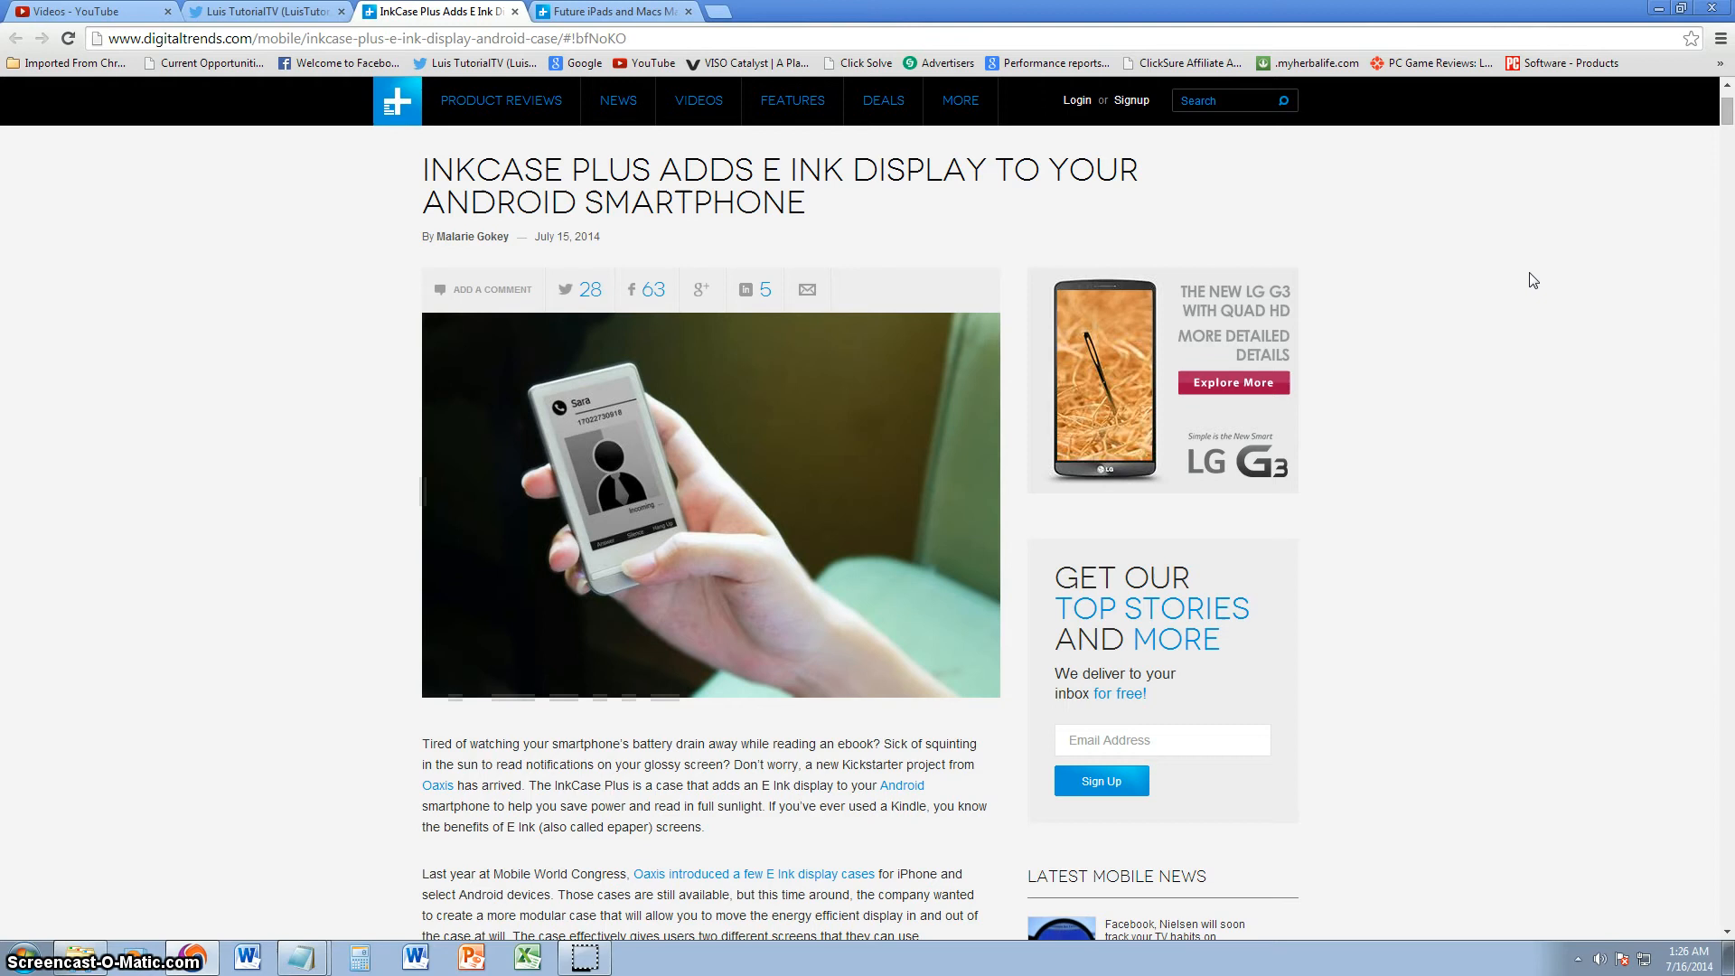
# Scroll past the intro and photos to the always-on E Ink display paragraph.
pyautogui.scroll(-3)
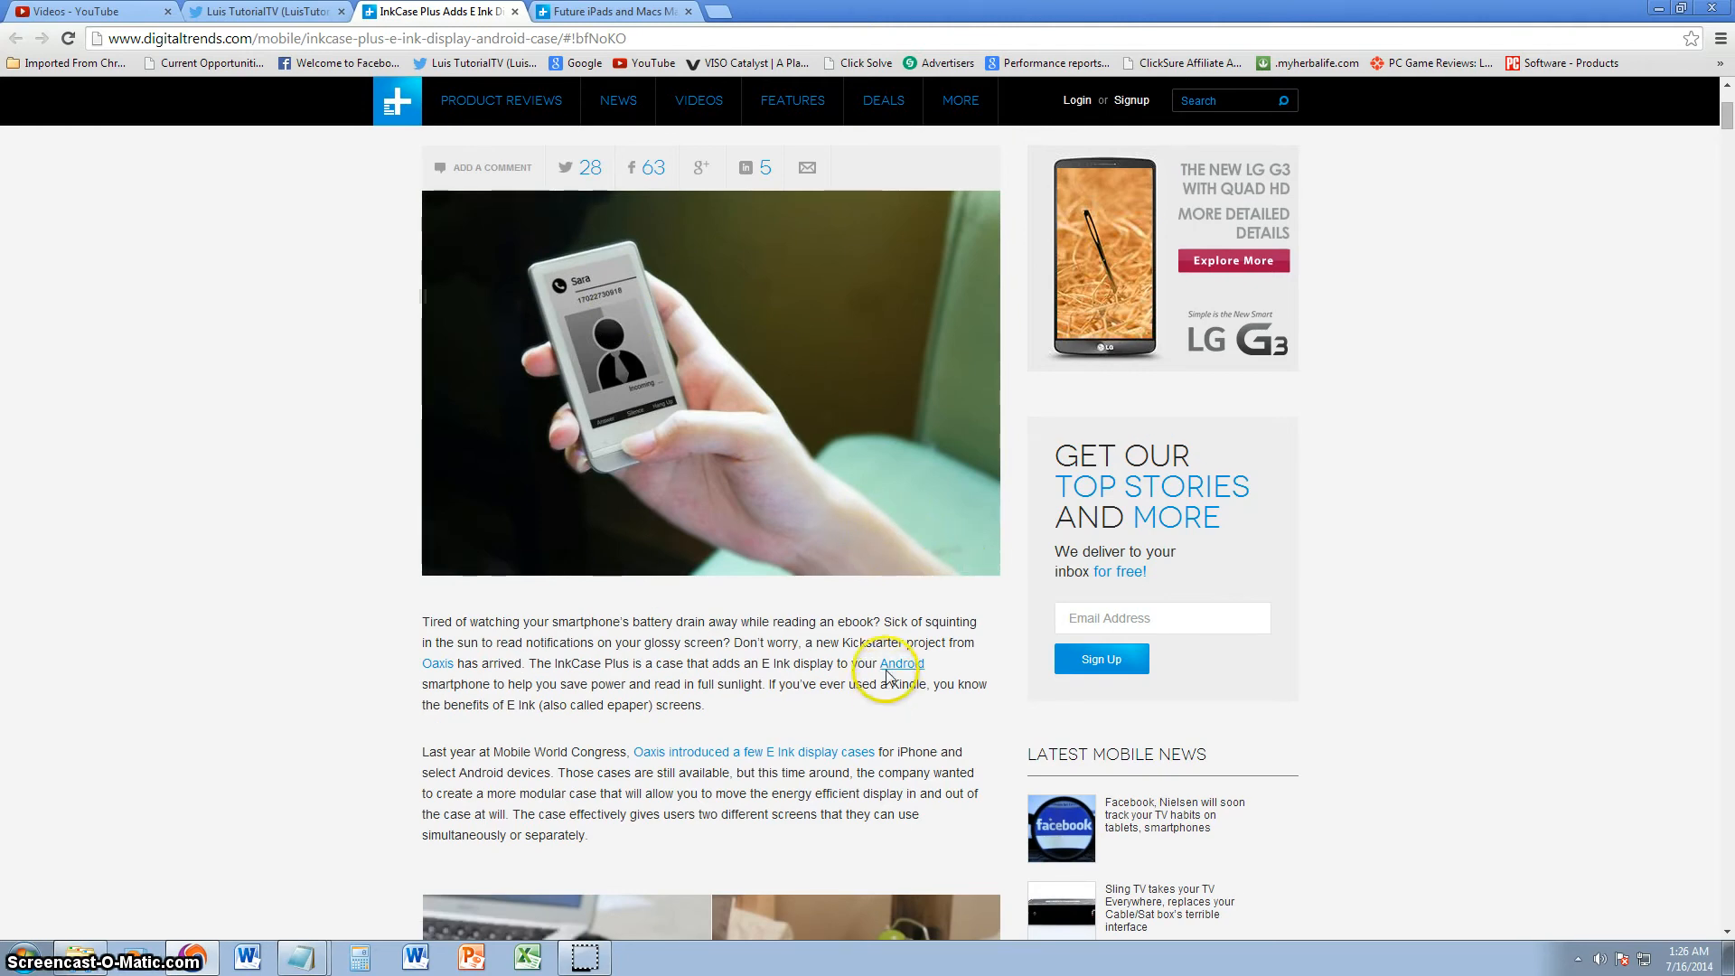
pyautogui.scroll(-3)
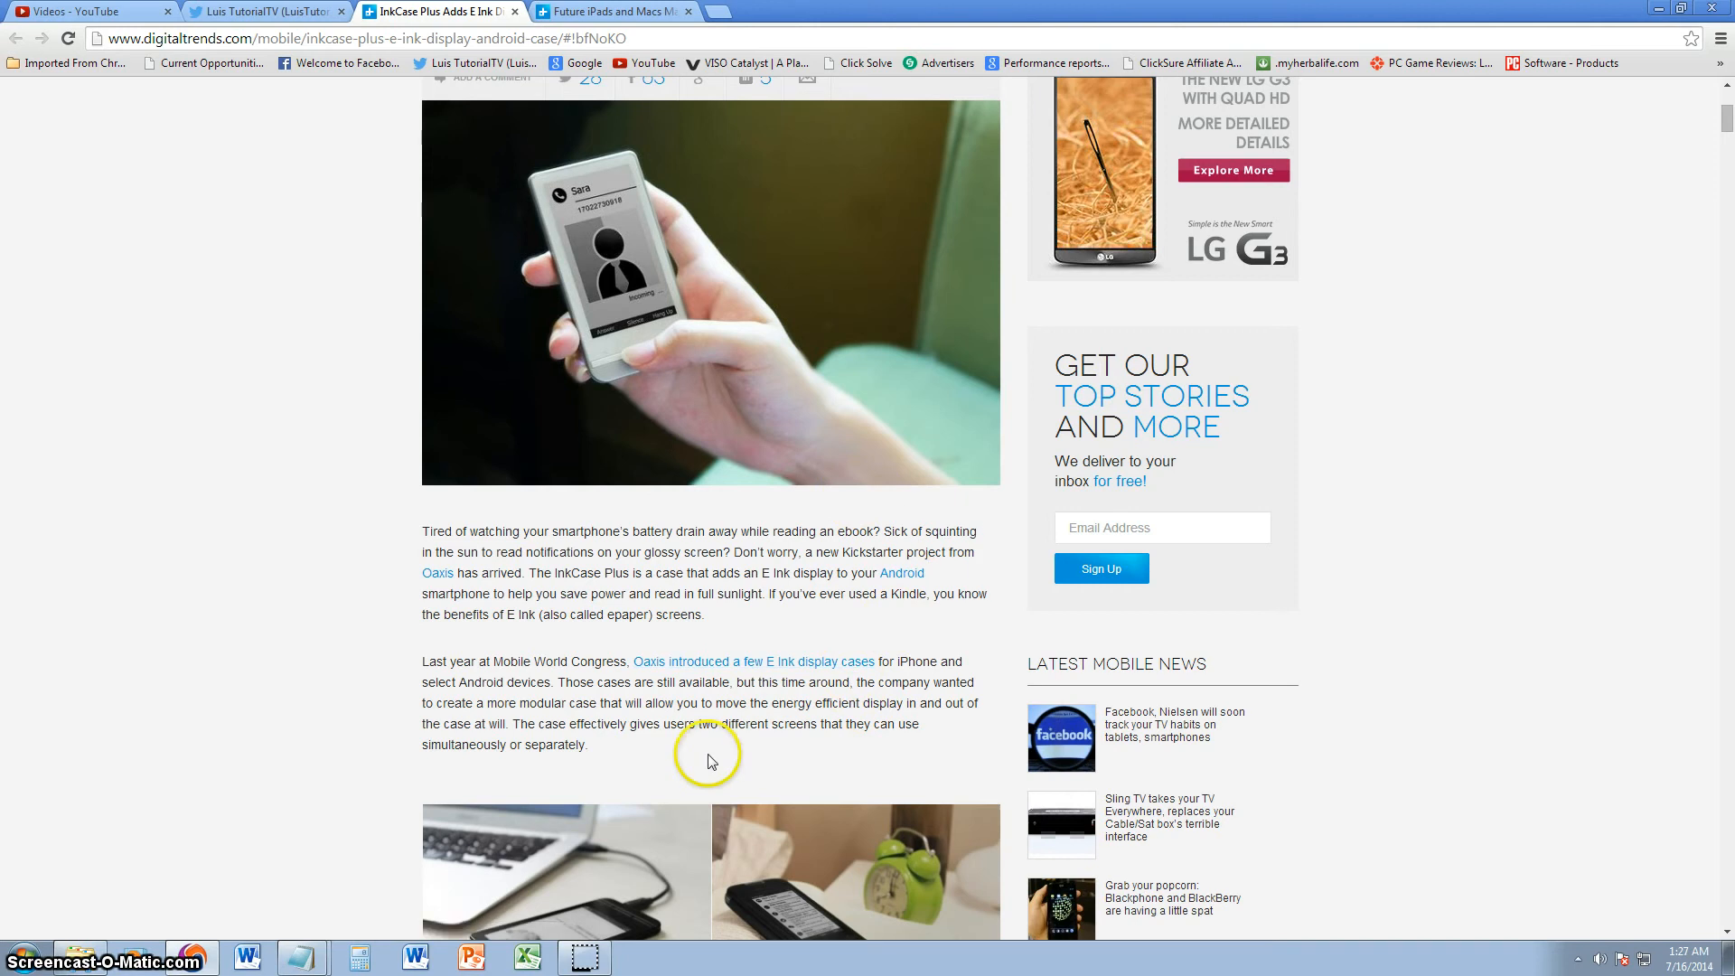
pyautogui.scroll(-3)
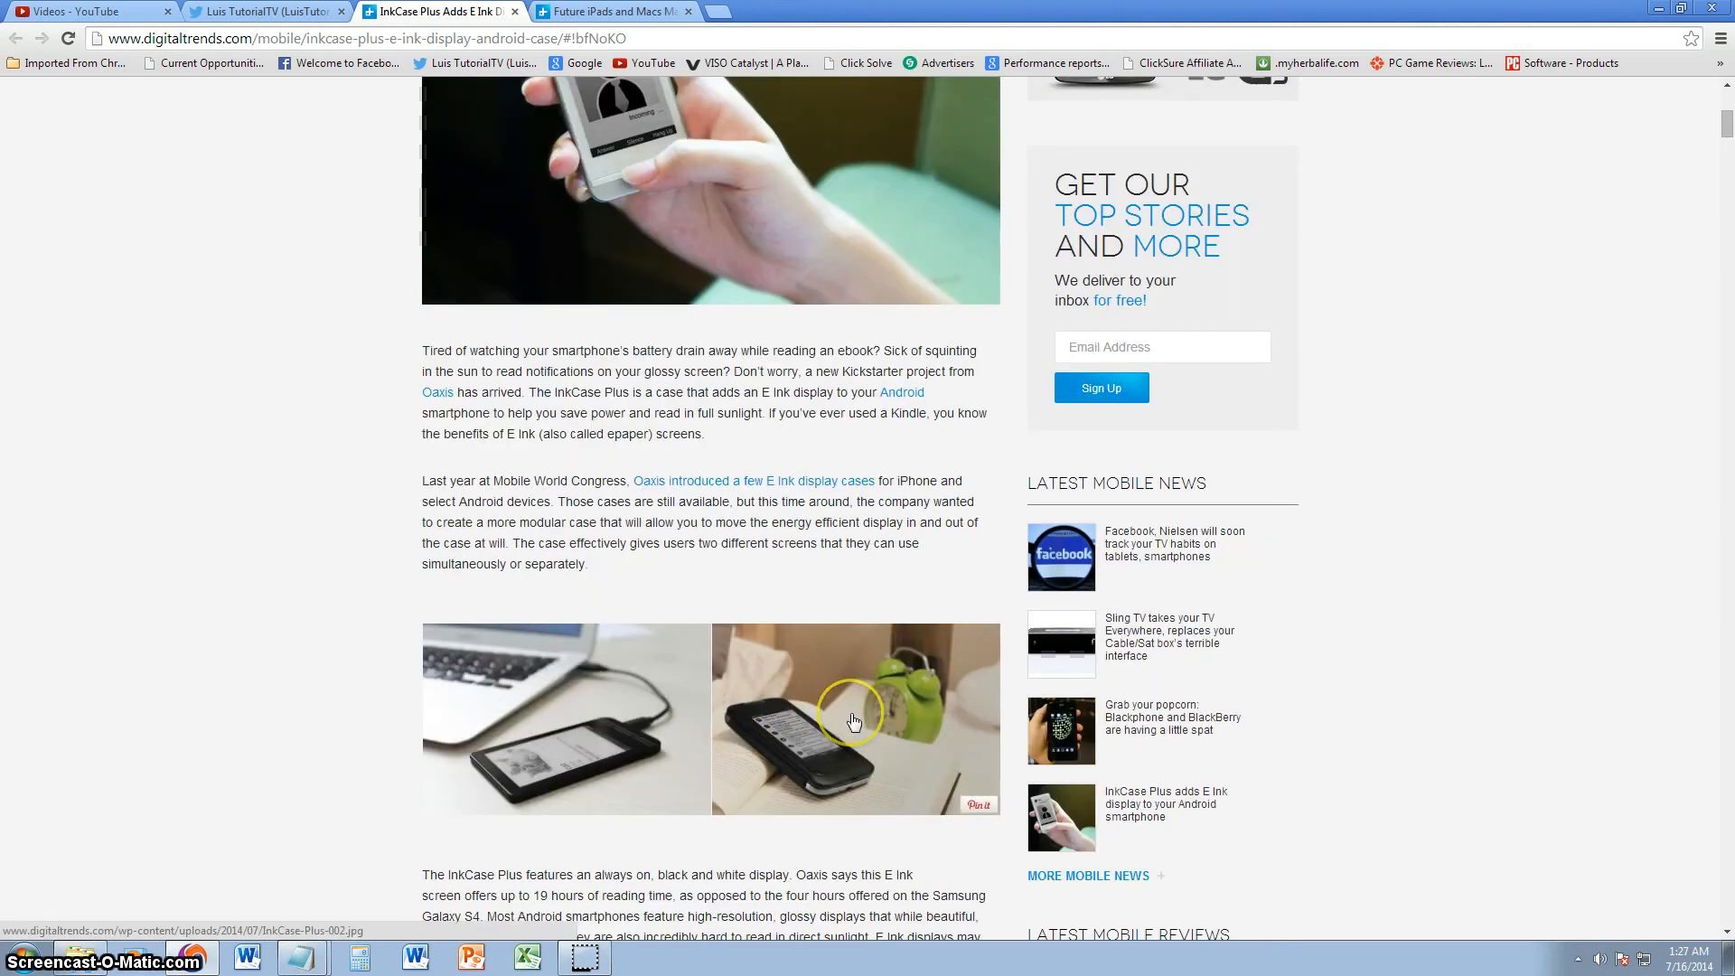
pyautogui.moveTo(879, 720)
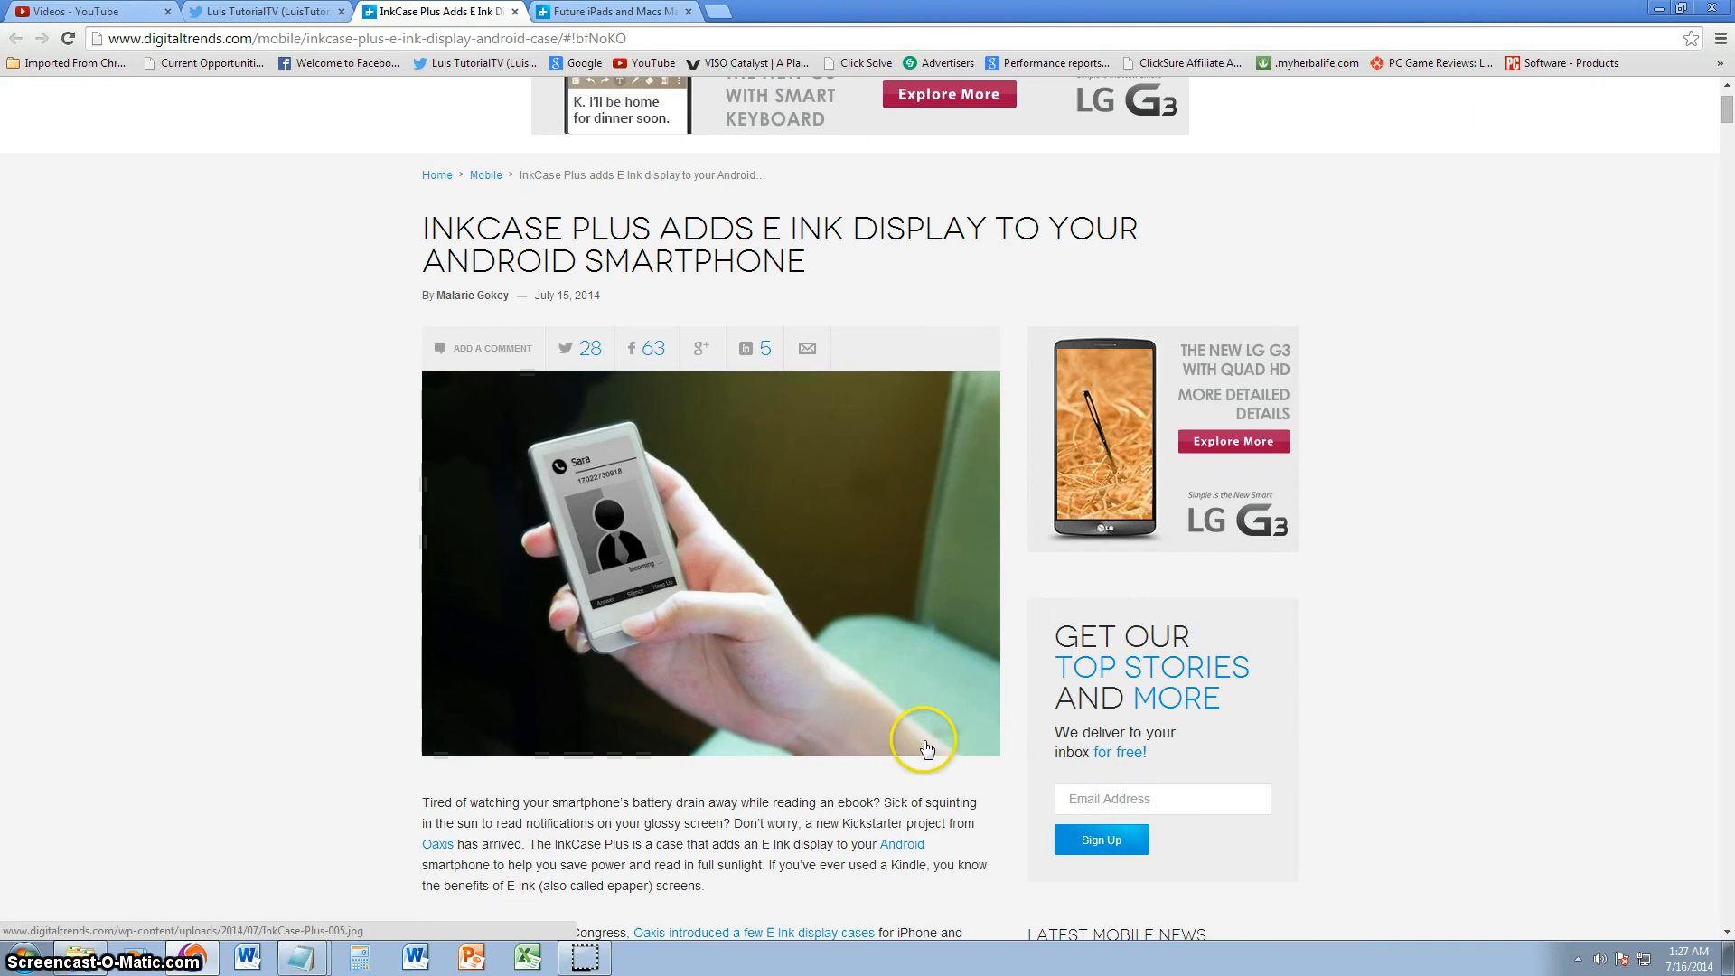
pyautogui.scroll(-3)
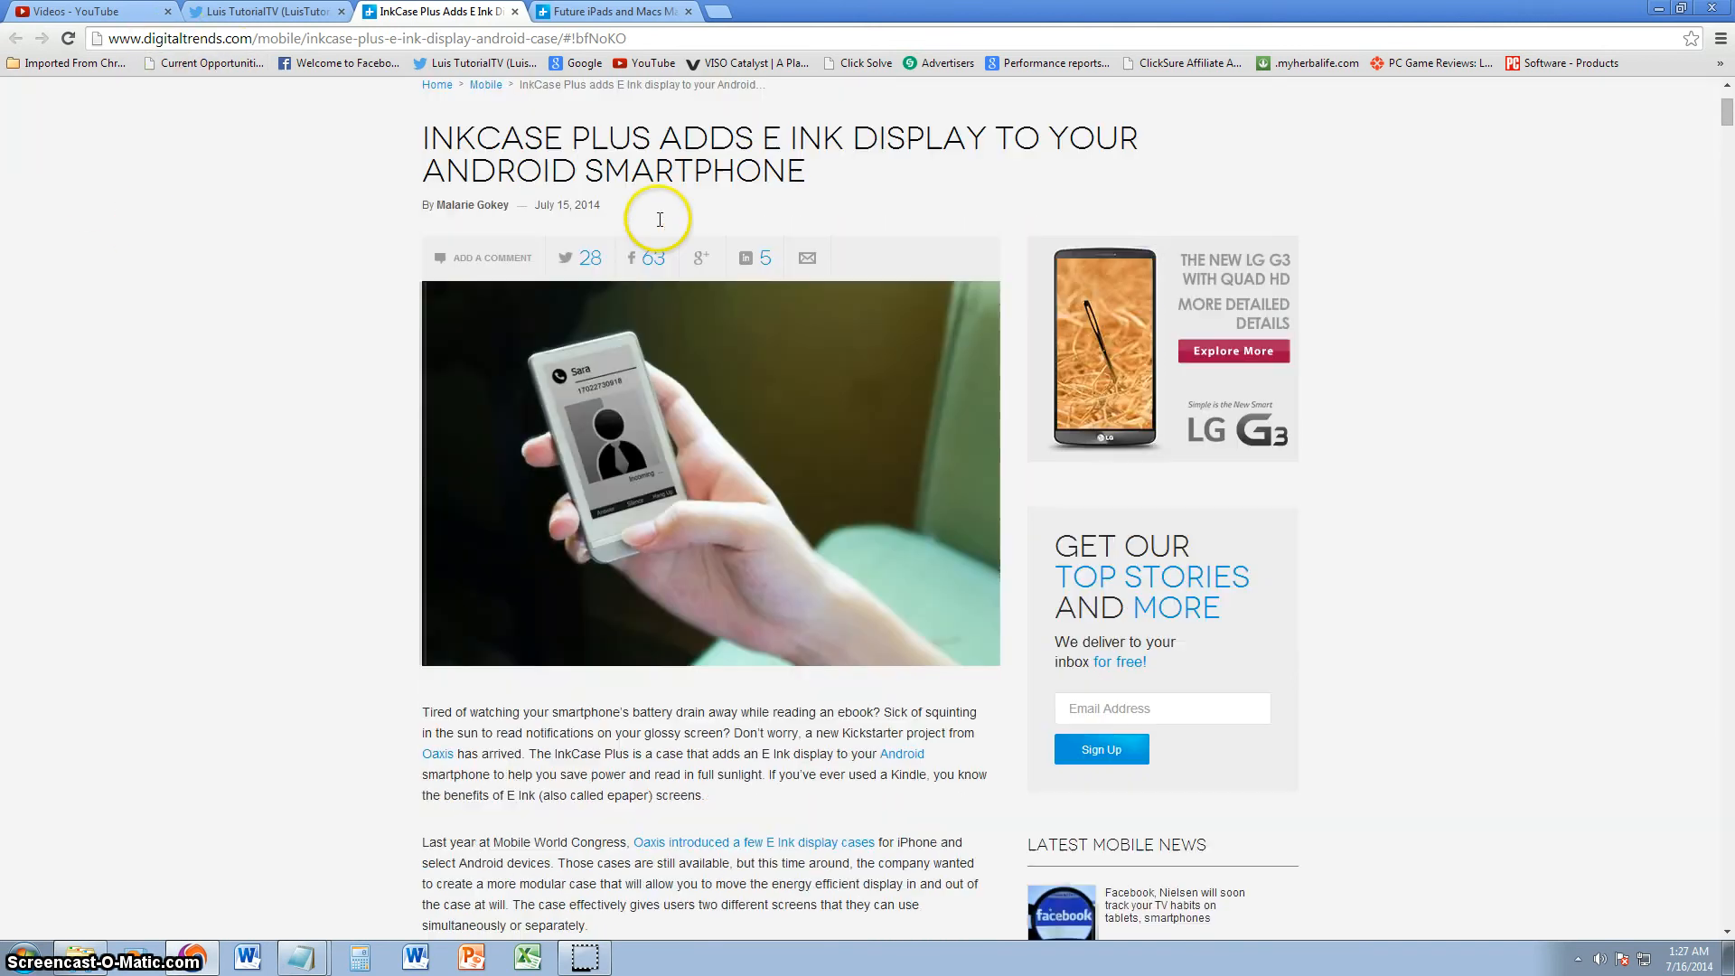
pyautogui.scroll(-3)
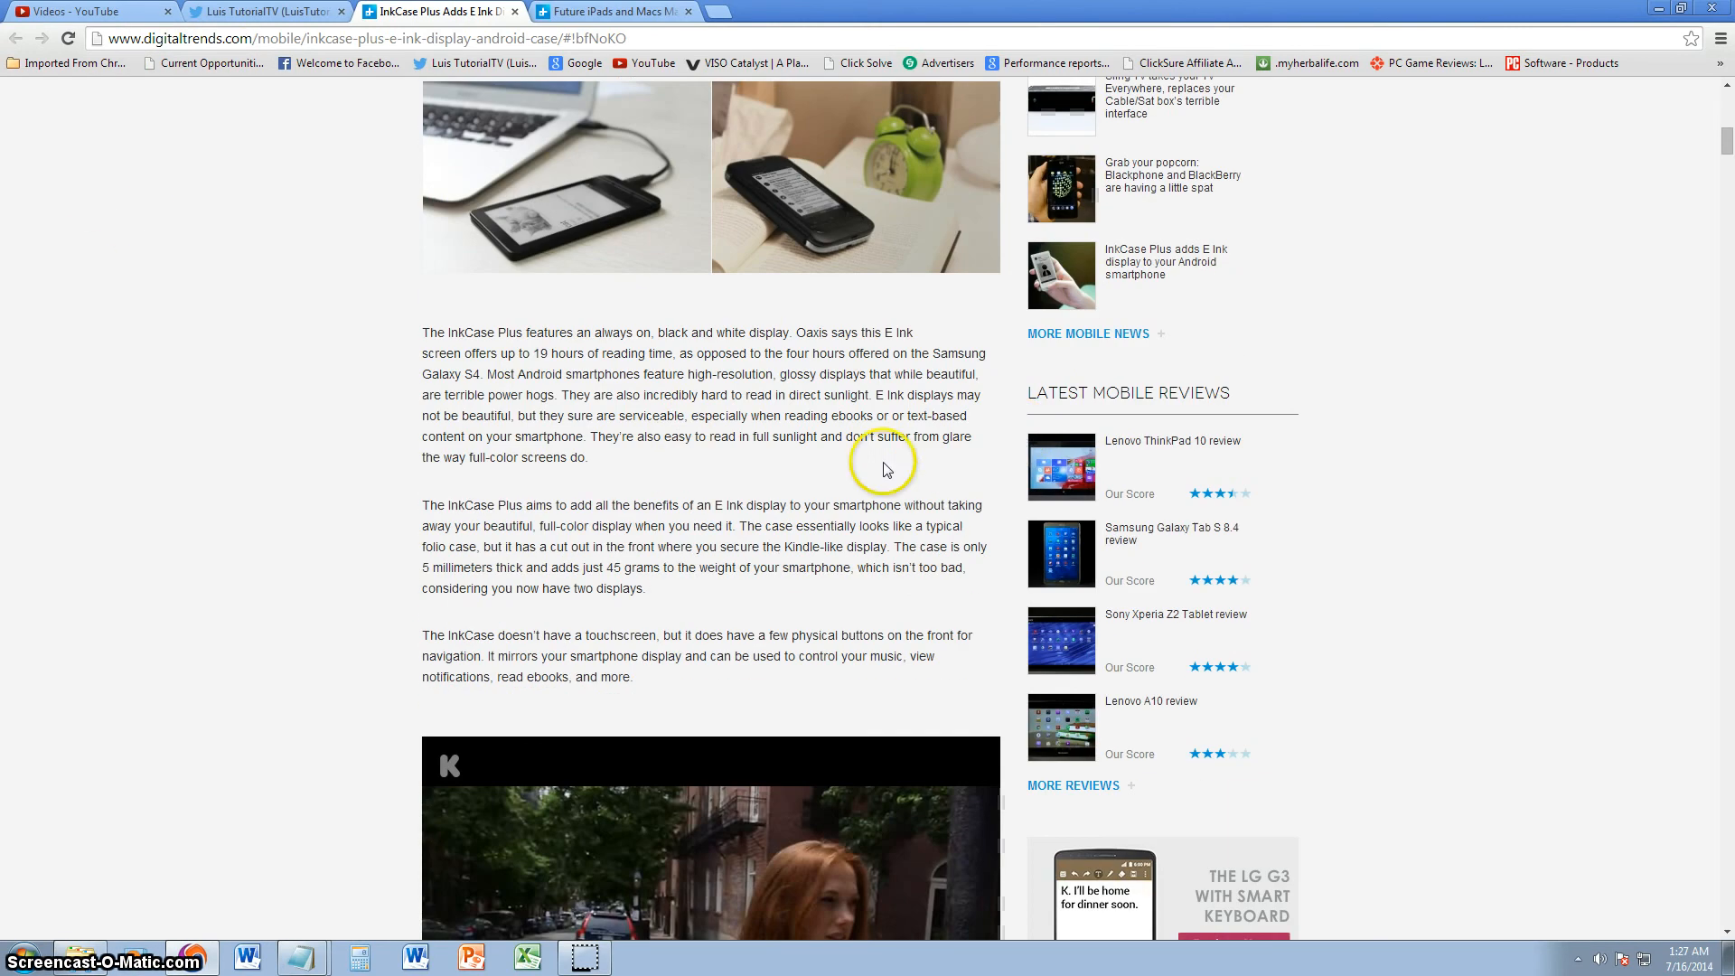
# Highlight sentences in the E Ink paragraph, including reading in direct sunlight, then reach battery life.
pyautogui.moveTo(536, 352); pyautogui.dragTo(680, 352)
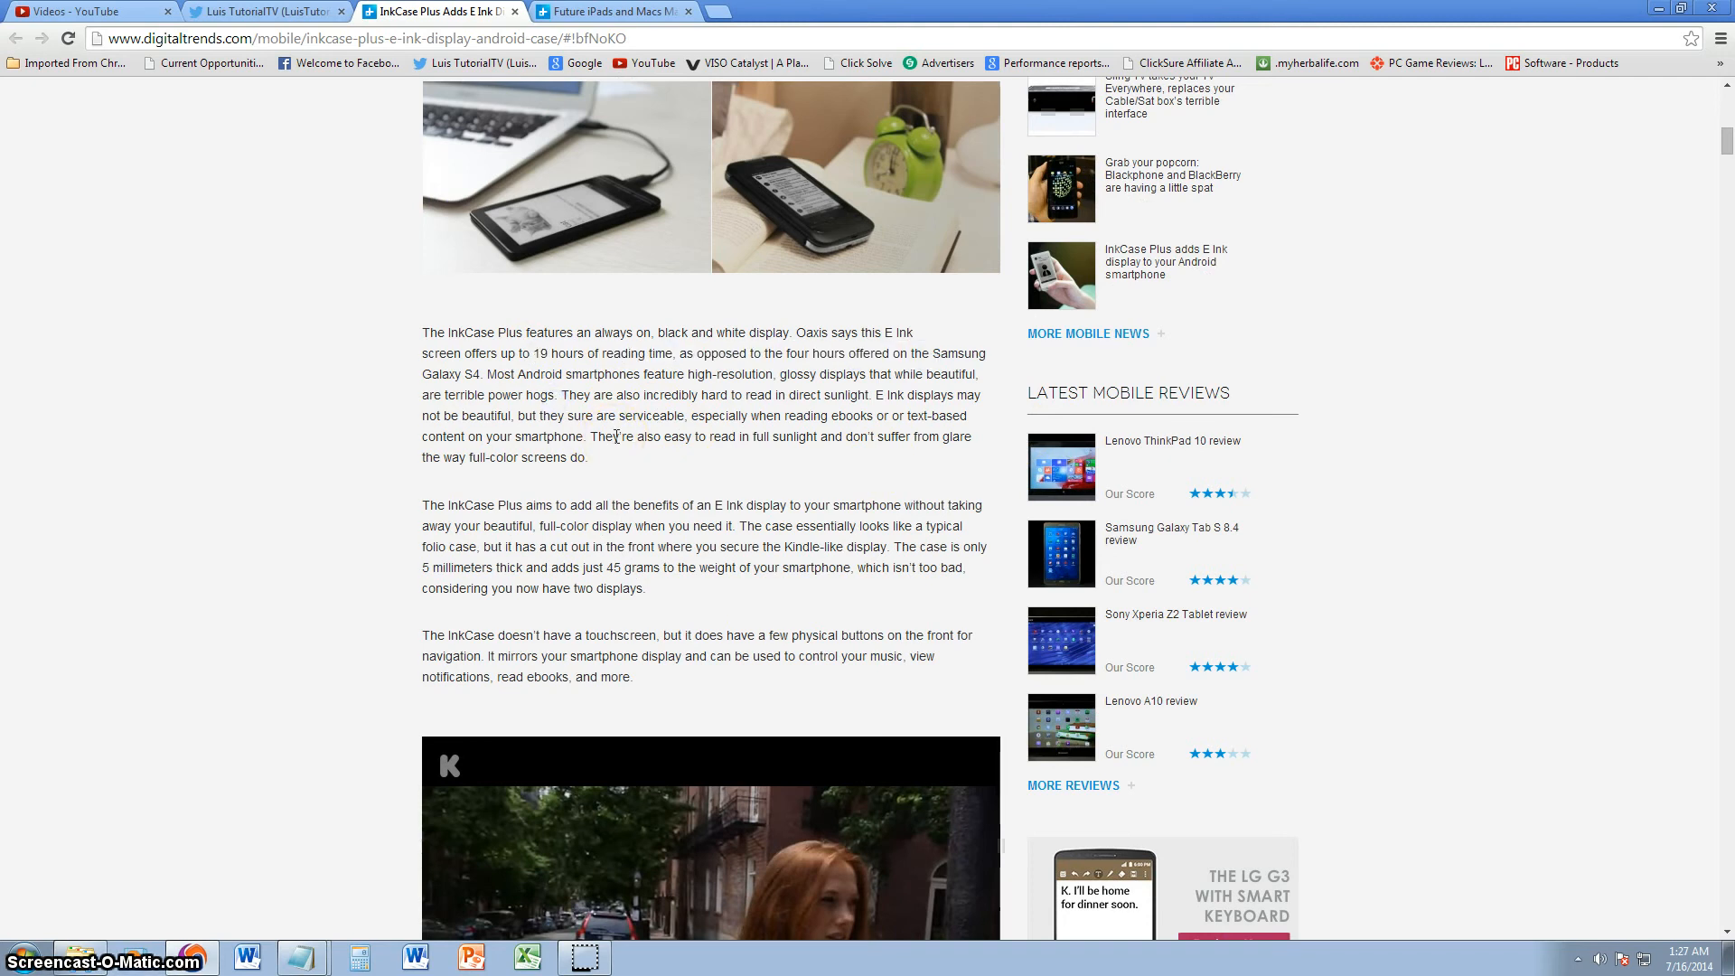
pyautogui.moveTo(785, 437)
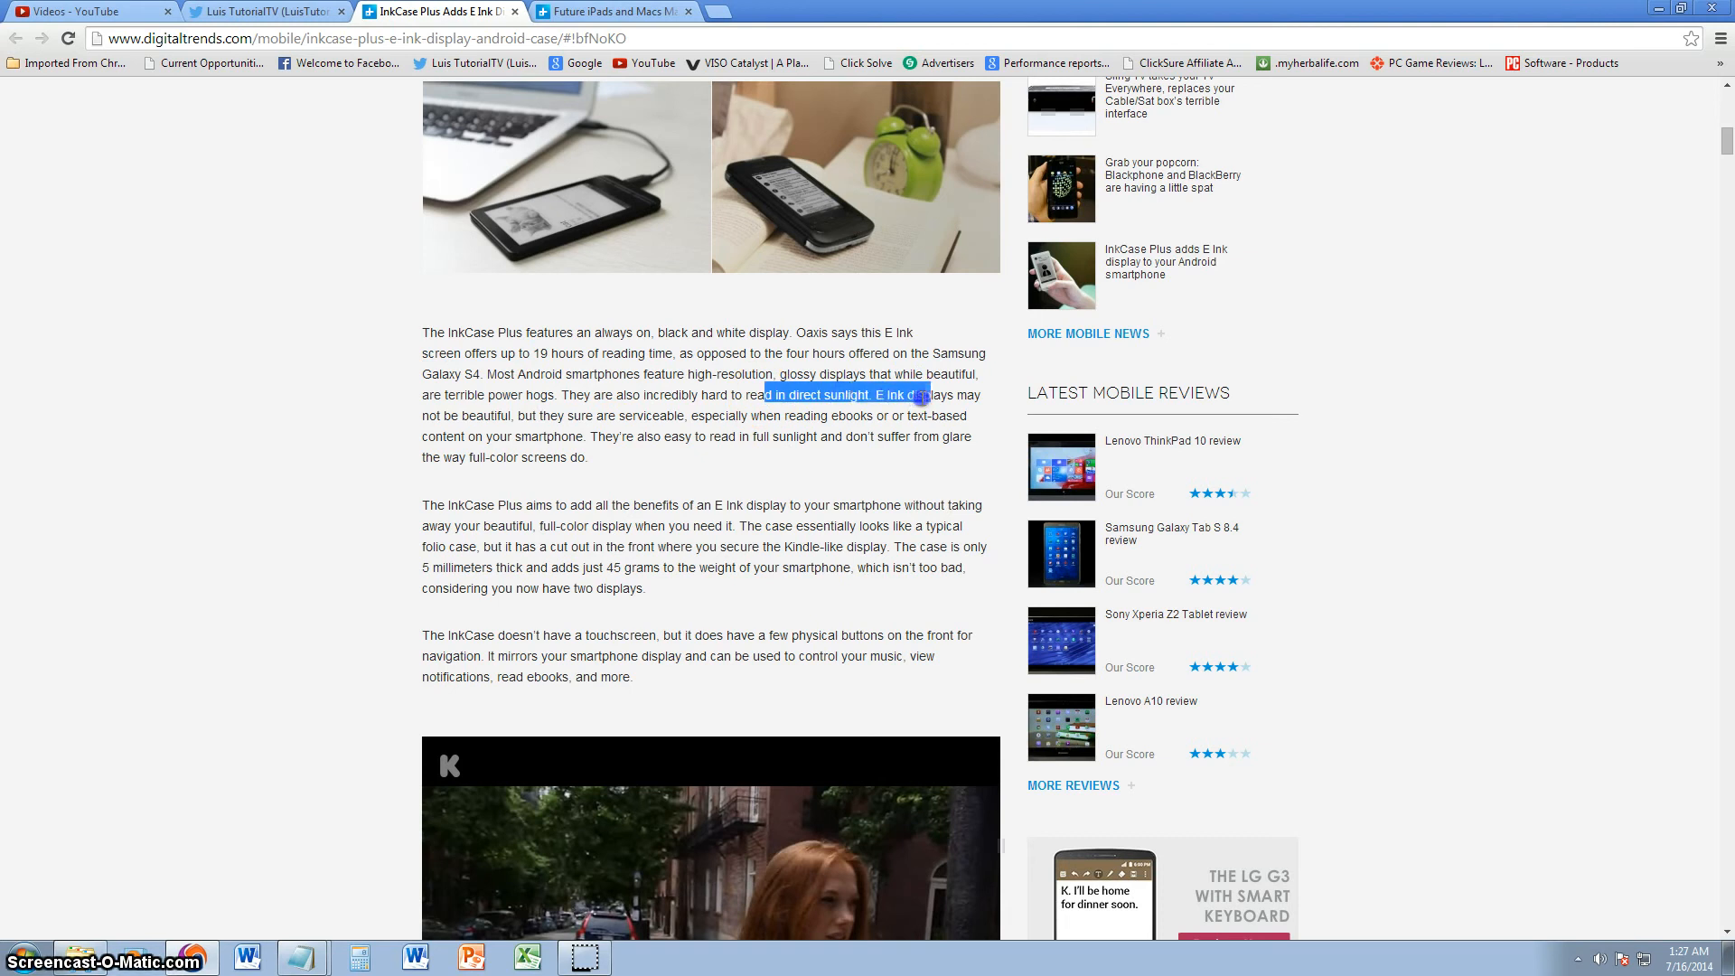
pyautogui.moveTo(930, 394); pyautogui.dragTo(813, 458)
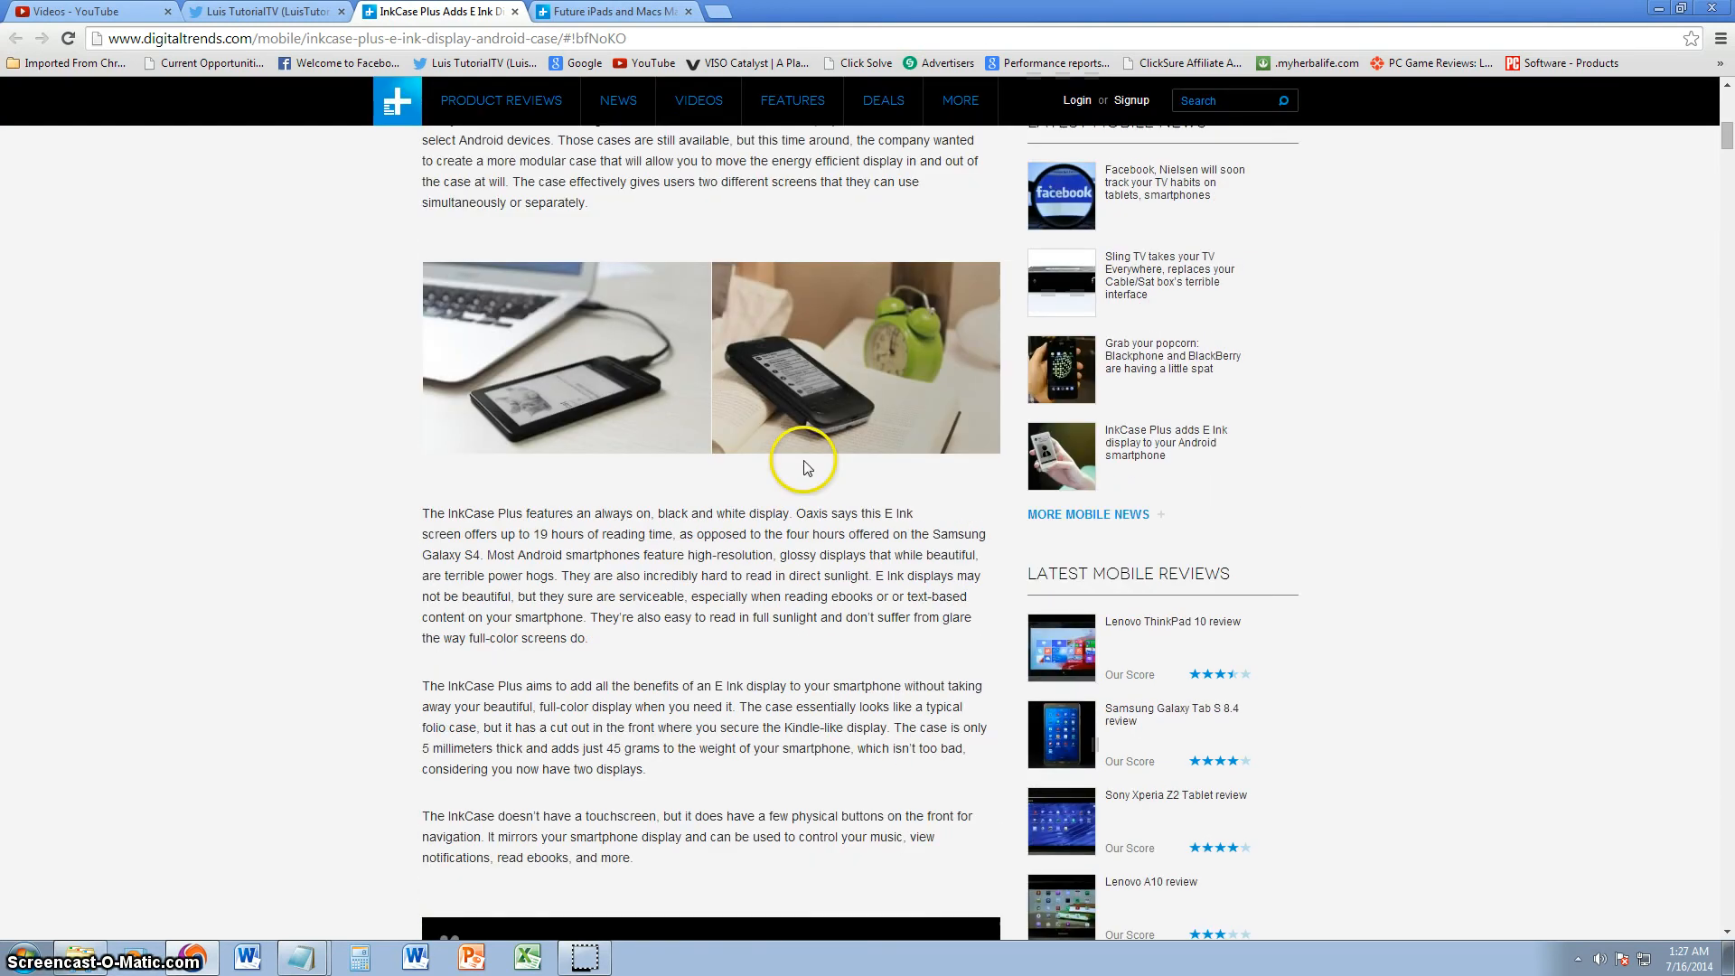
pyautogui.moveTo(751, 612)
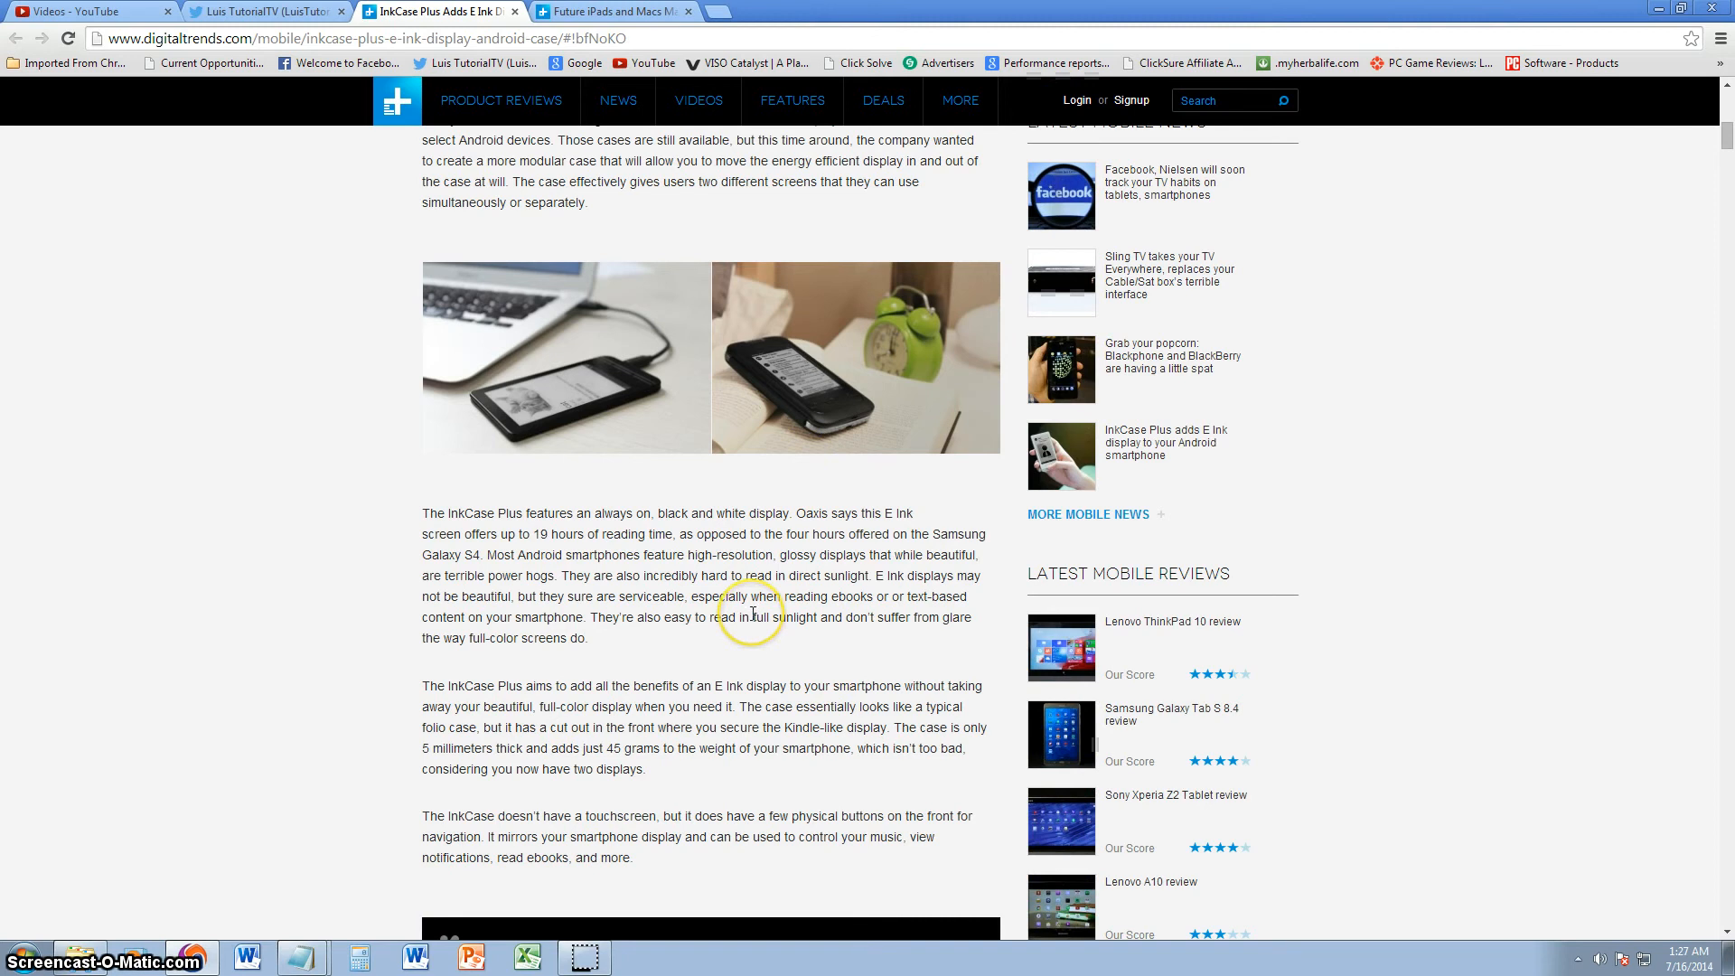
pyautogui.scroll(-3)
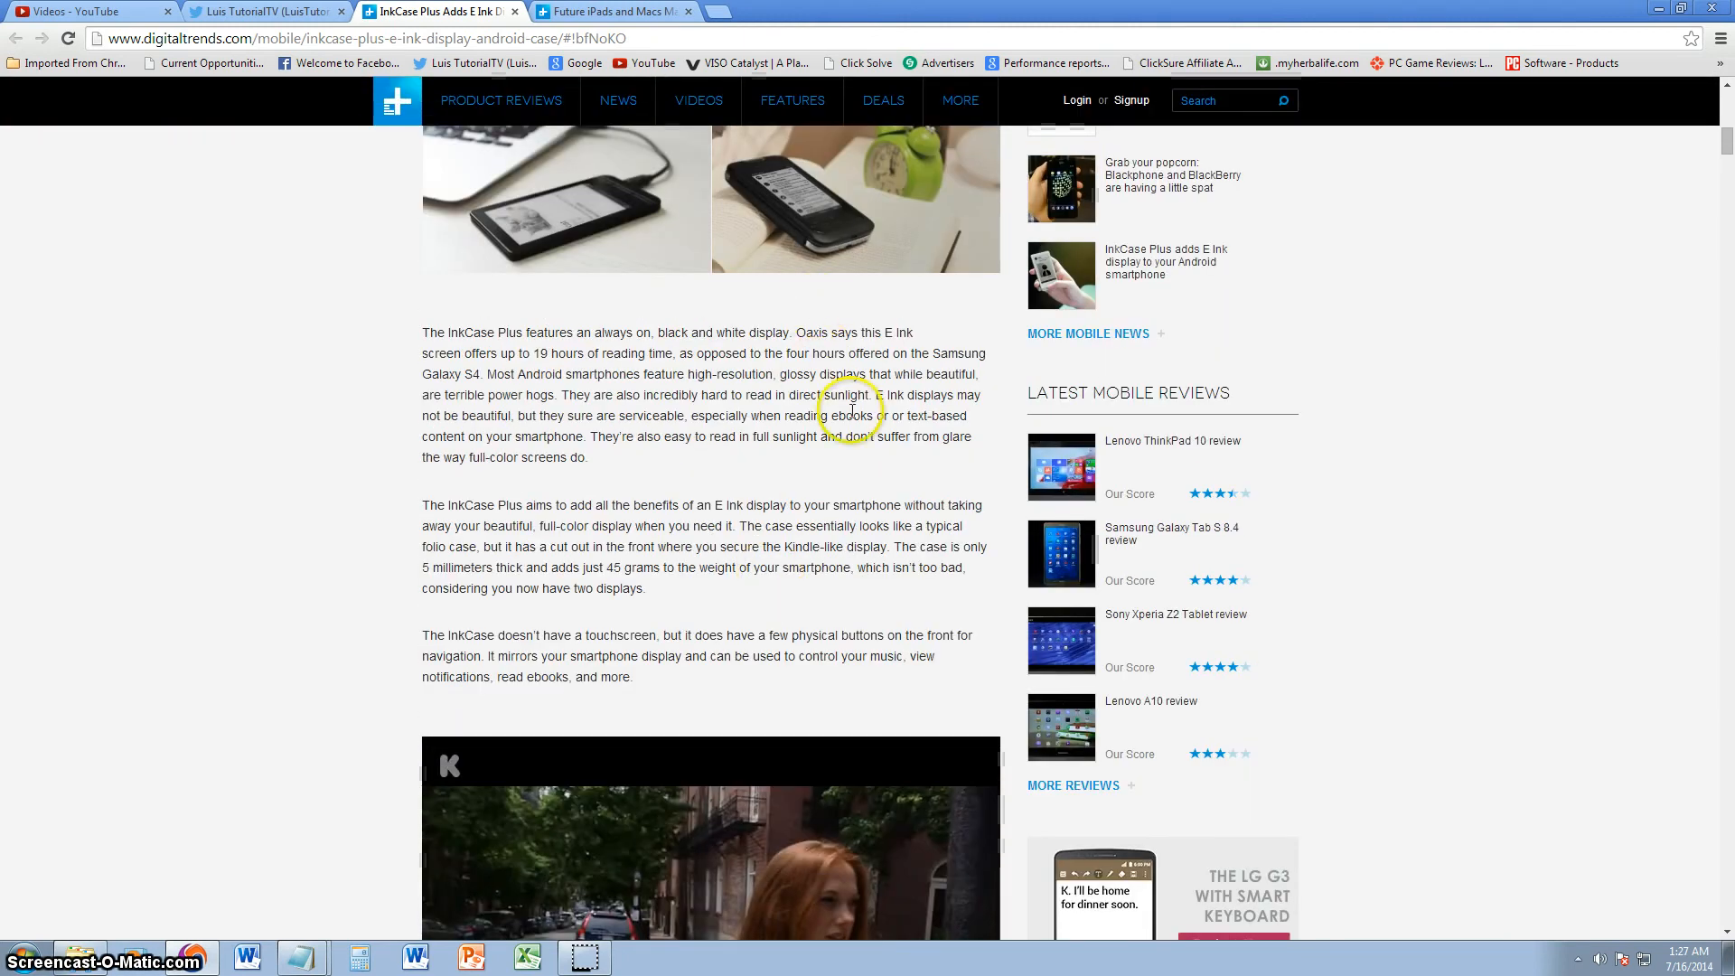
pyautogui.moveTo(521, 355)
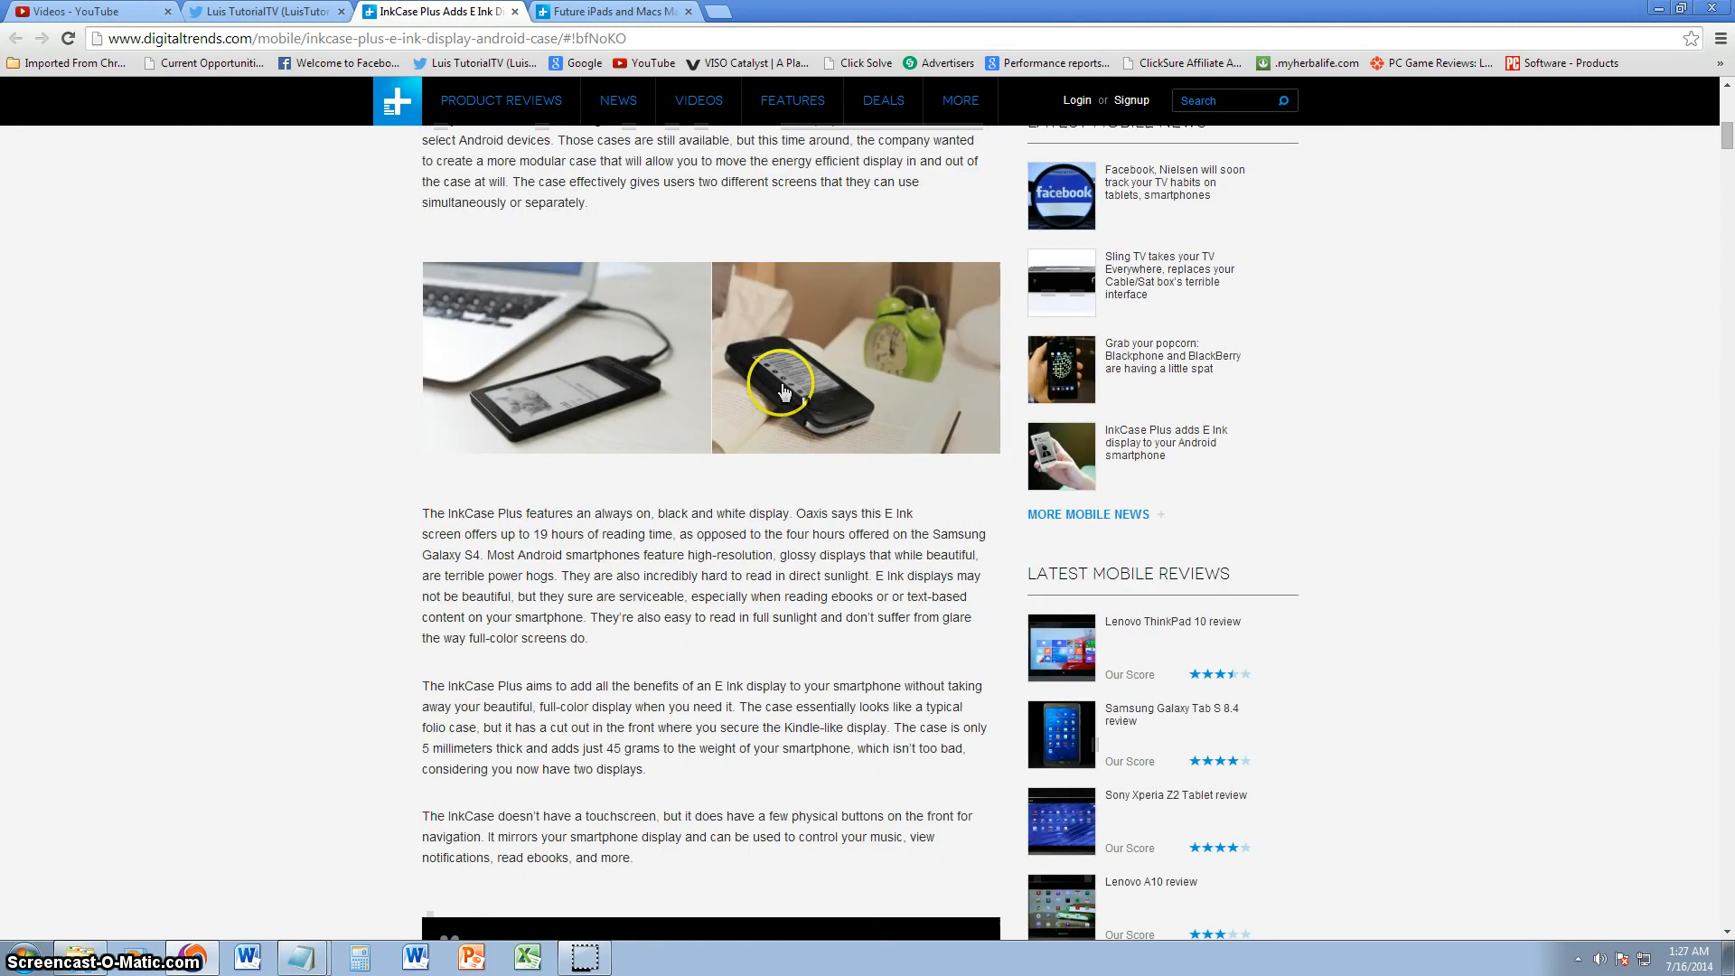
pyautogui.moveTo(842, 487)
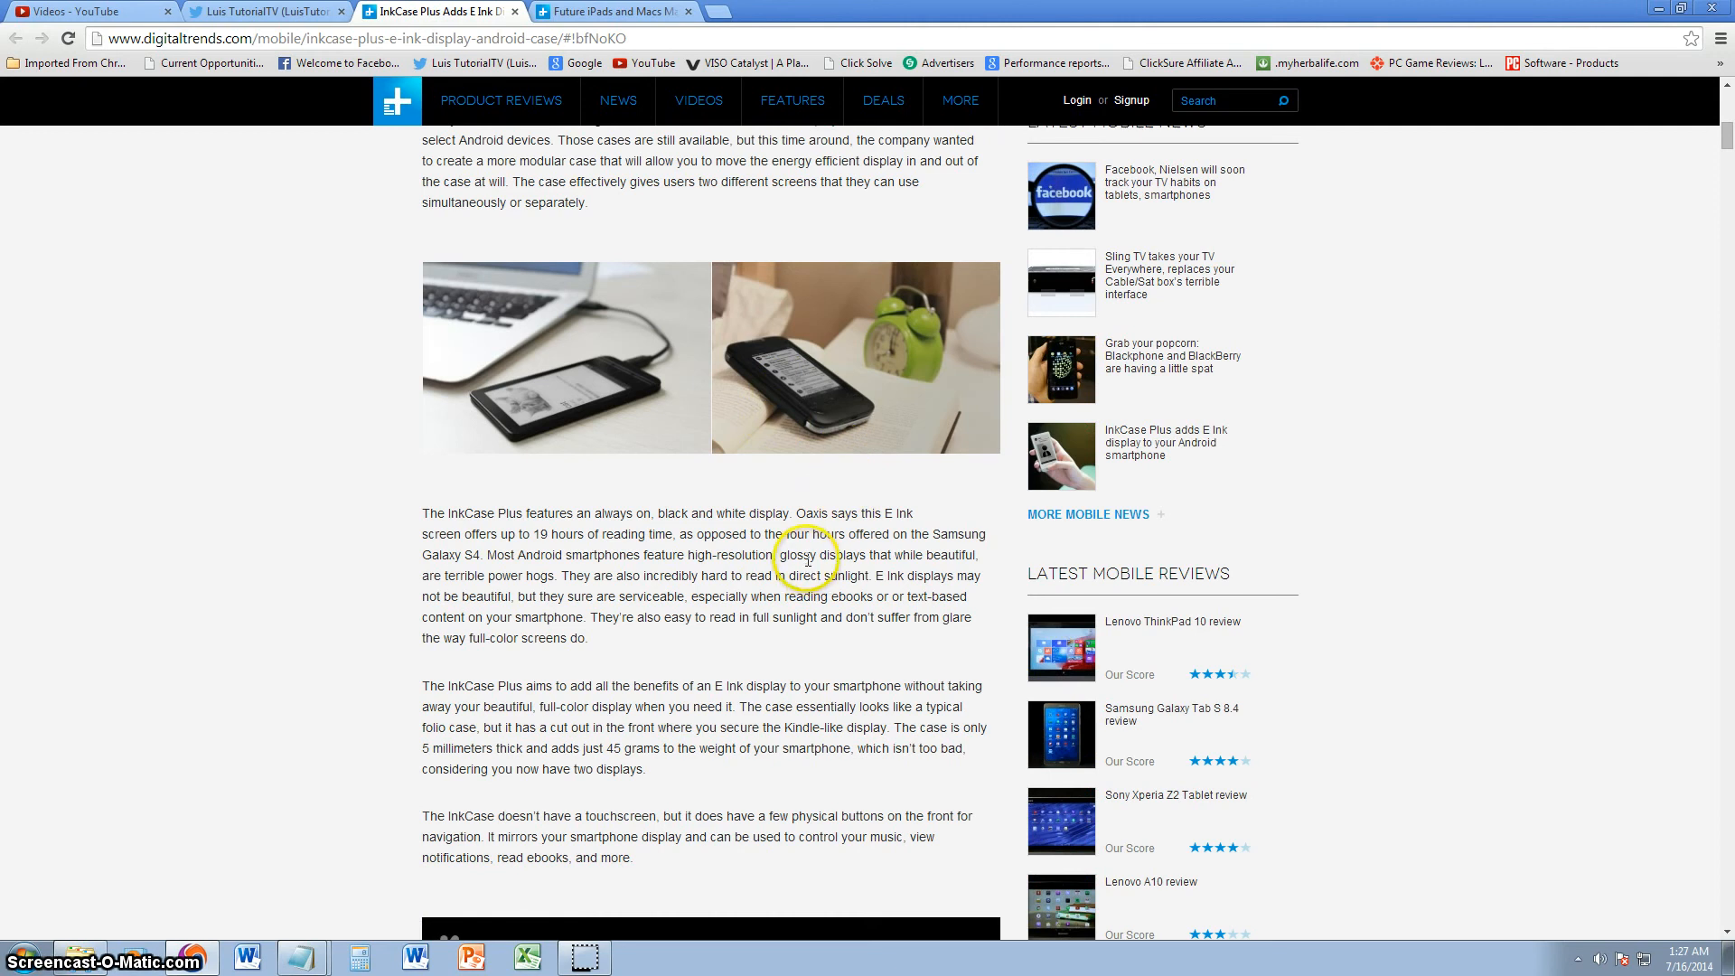
pyautogui.scroll(-3)
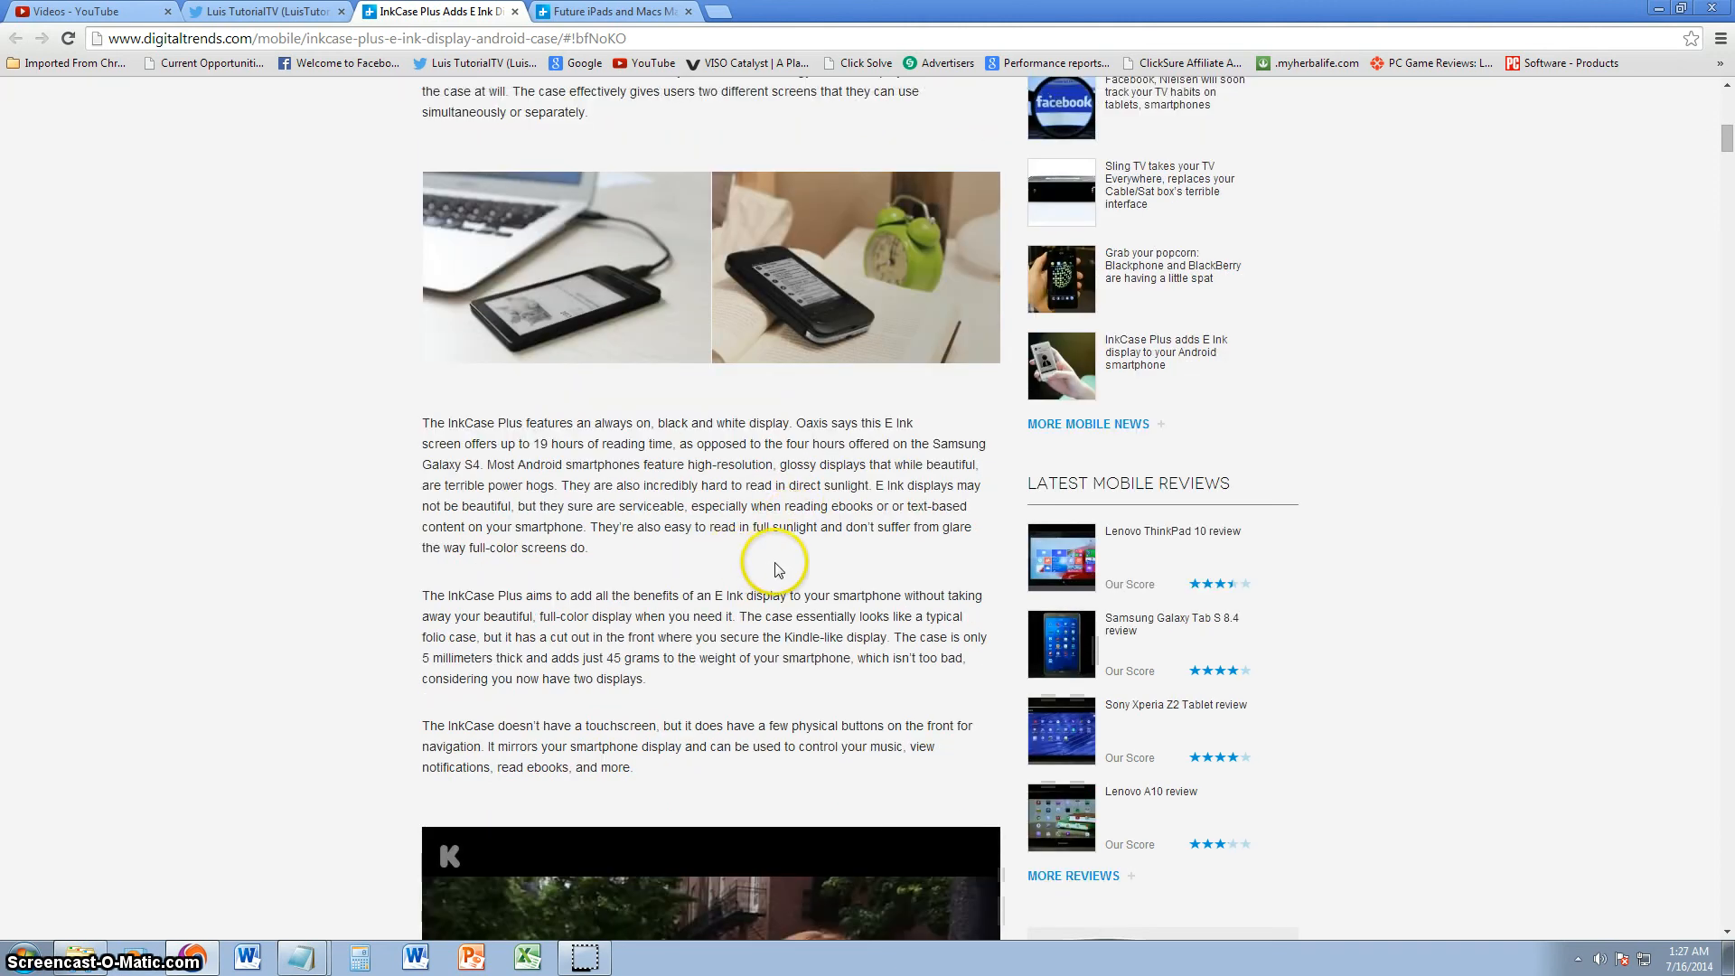
# Read the physical-buttons paragraph, marking the word InkCase, and stop at the embedded video.
pyautogui.scroll(-3)
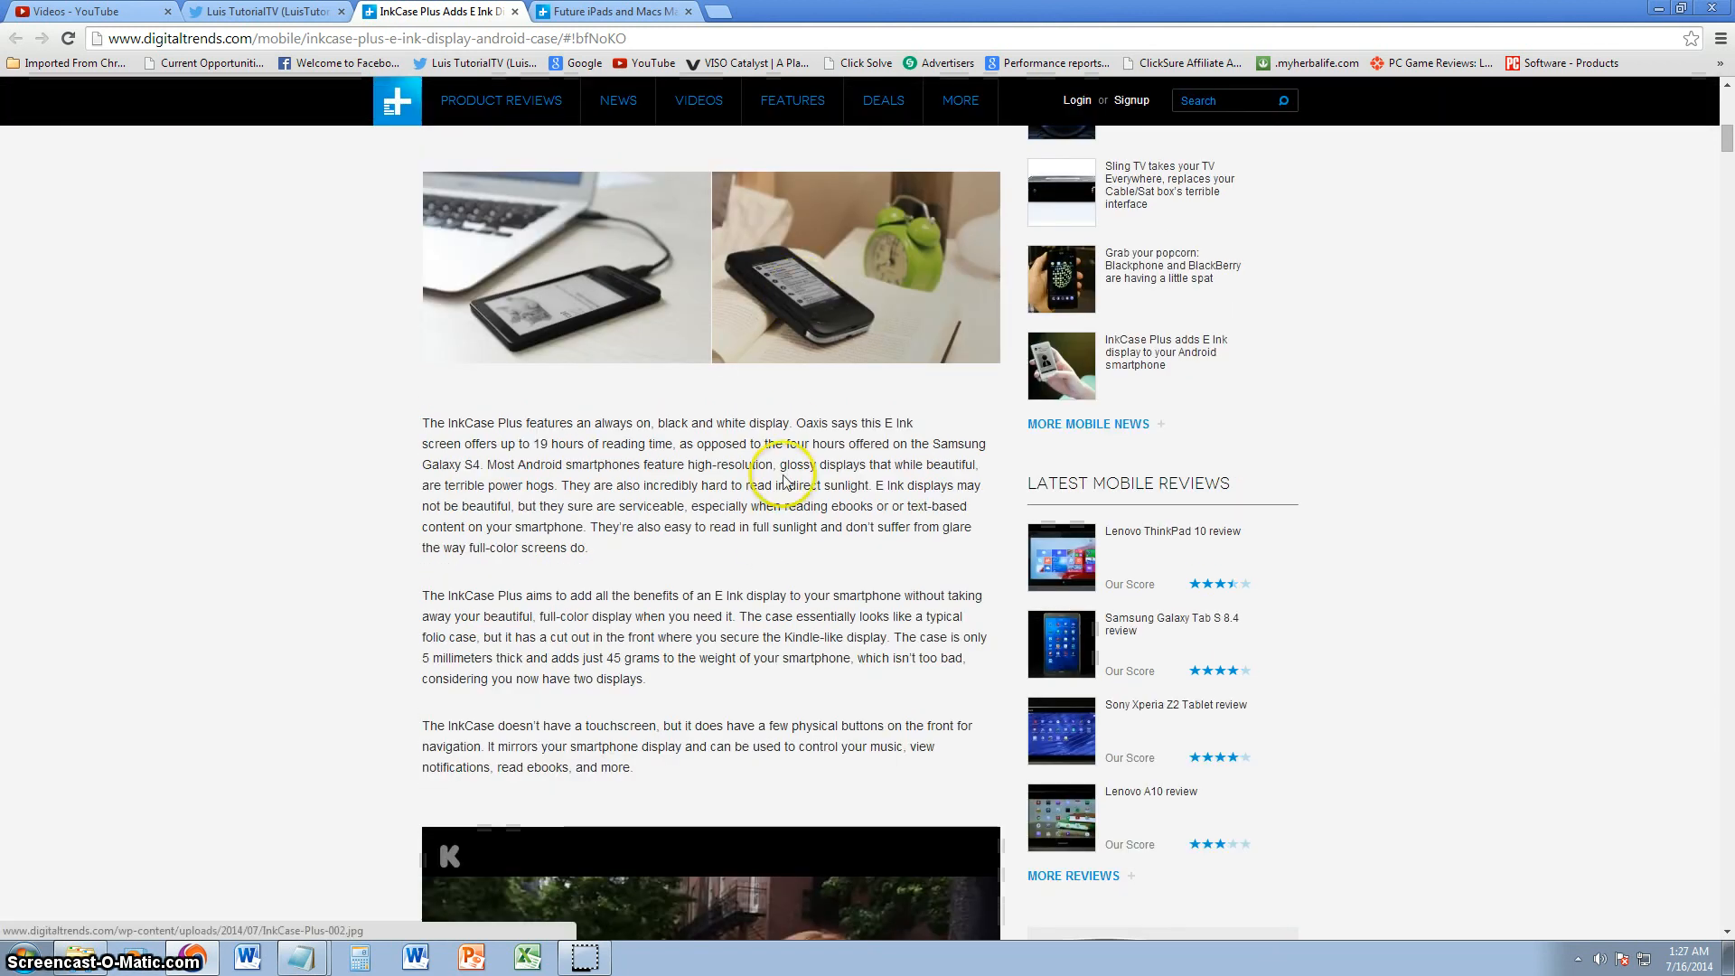
pyautogui.moveTo(798, 548)
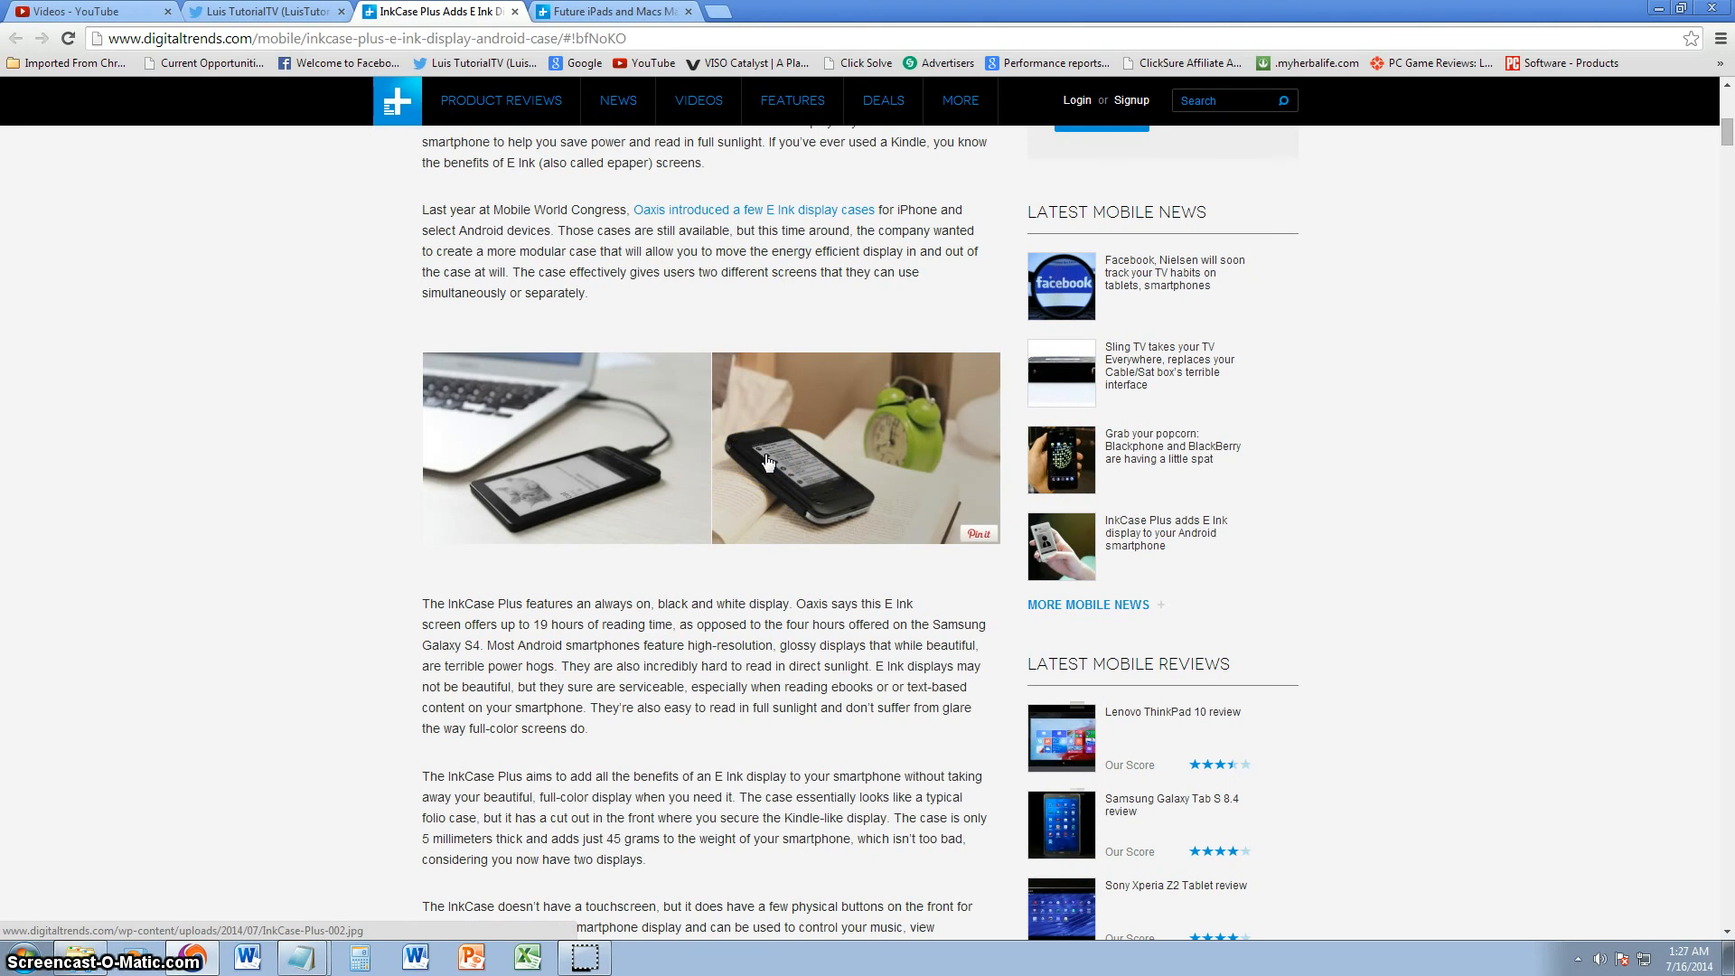
pyautogui.scroll(-3)
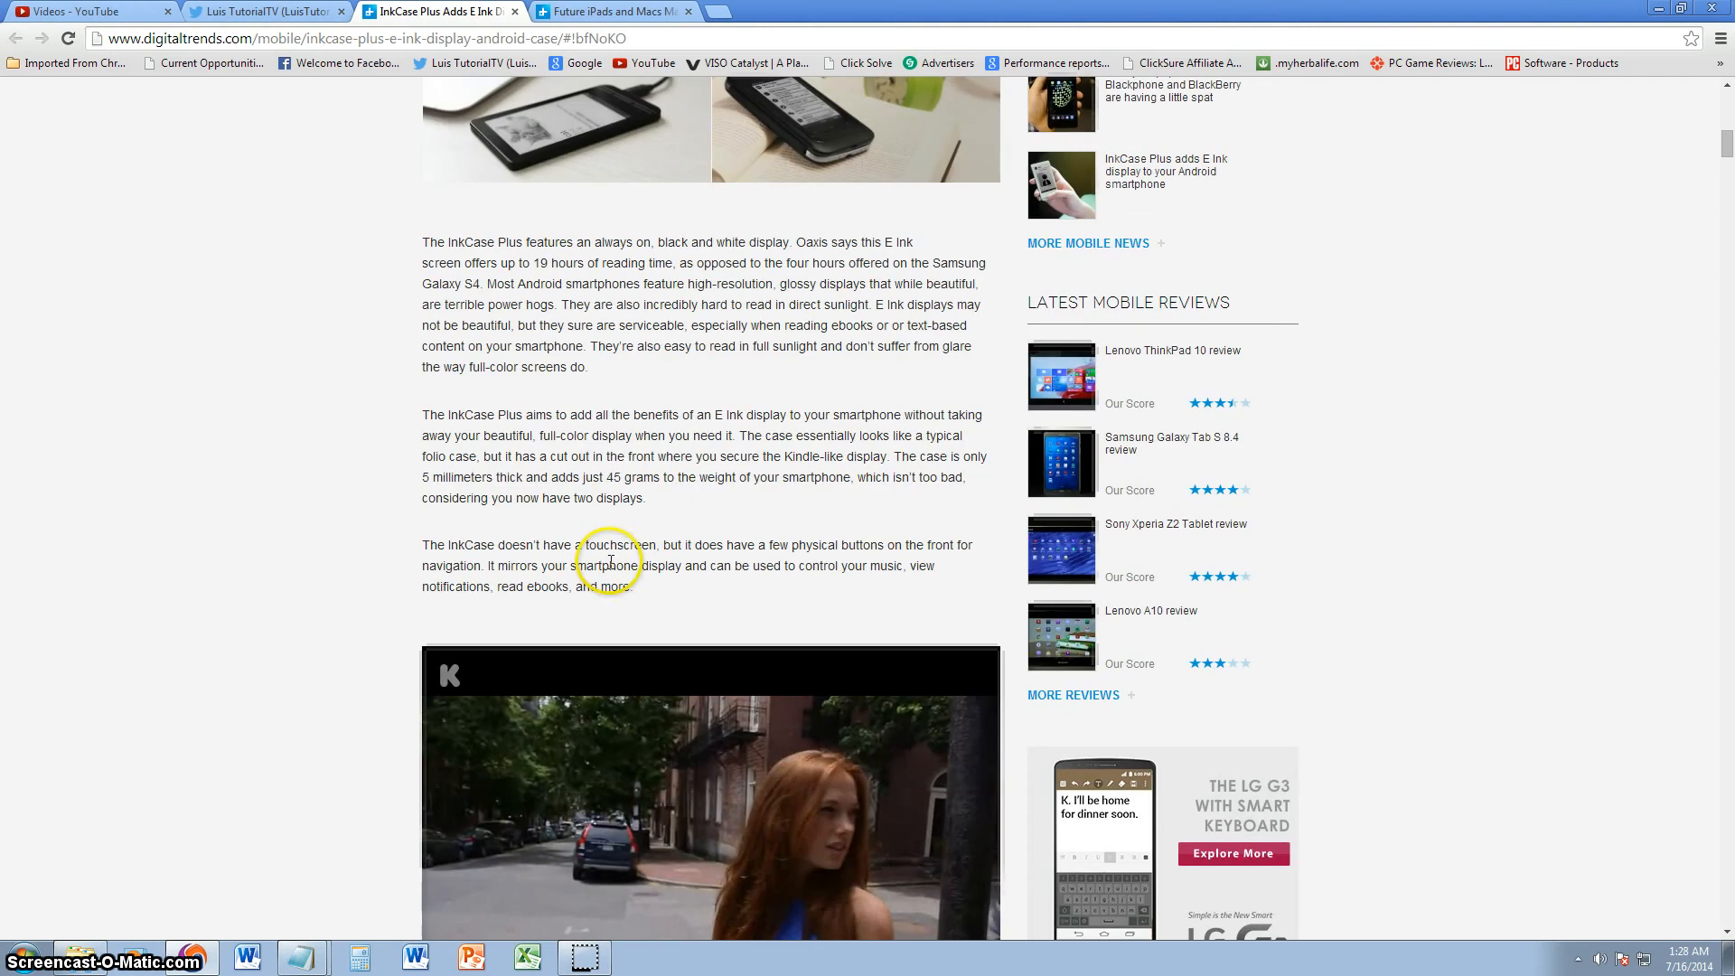
pyautogui.moveTo(853, 567)
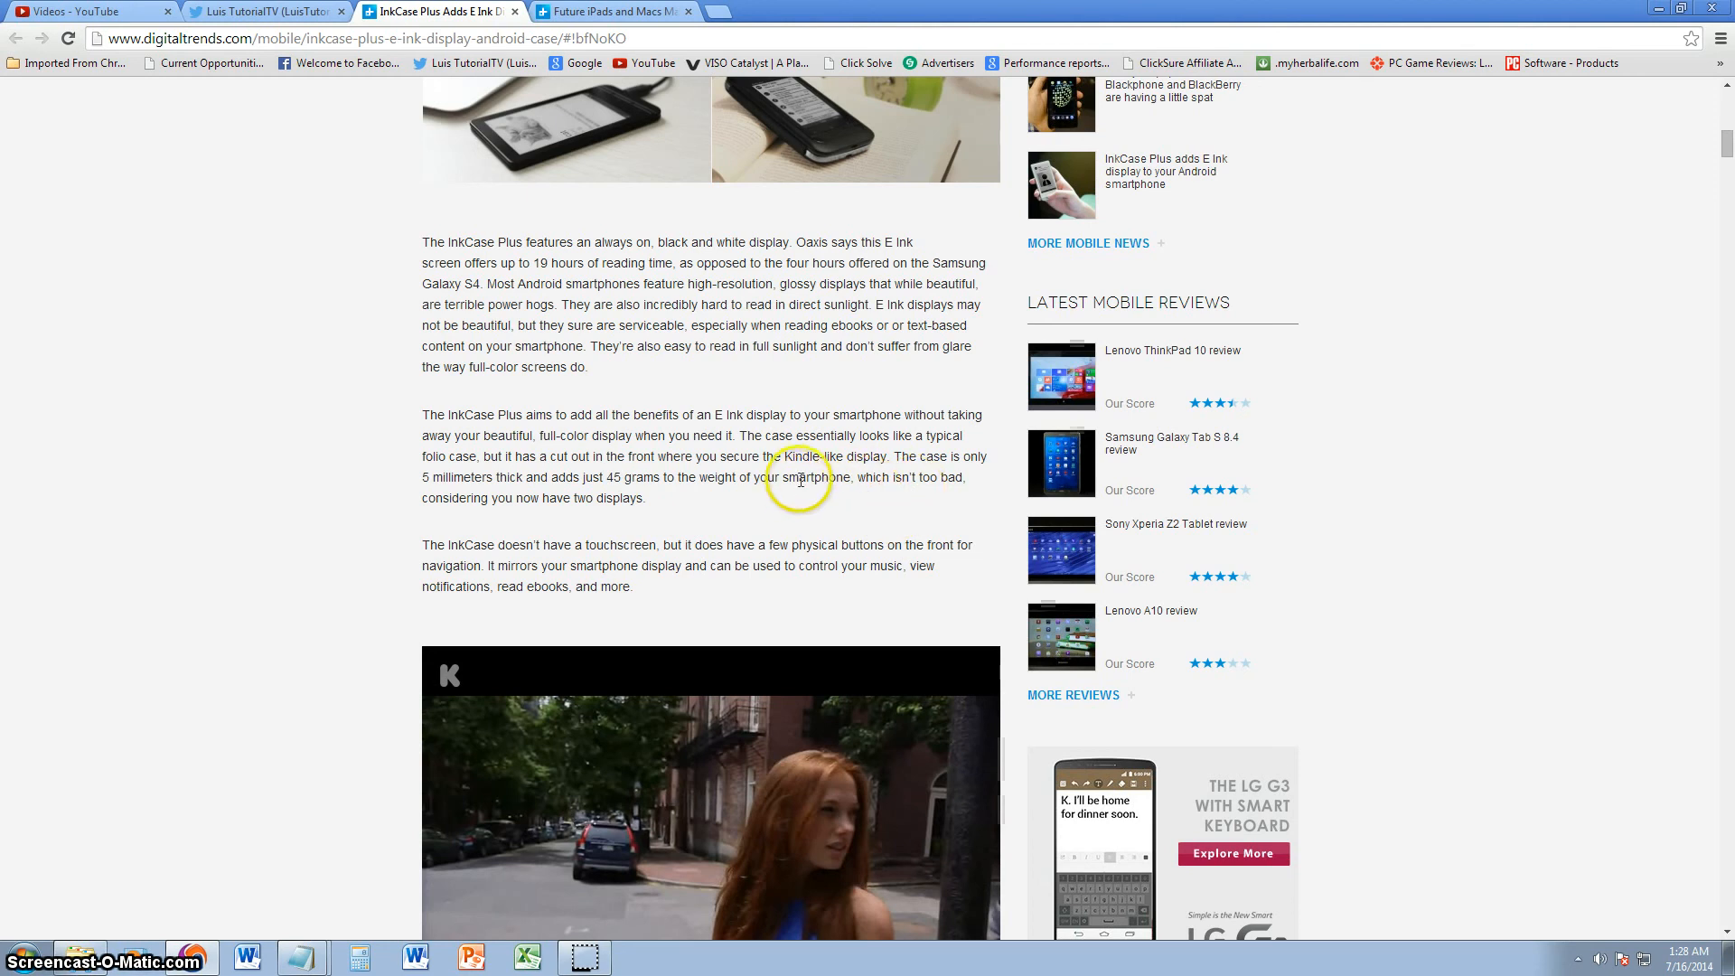
pyautogui.scroll(-3)
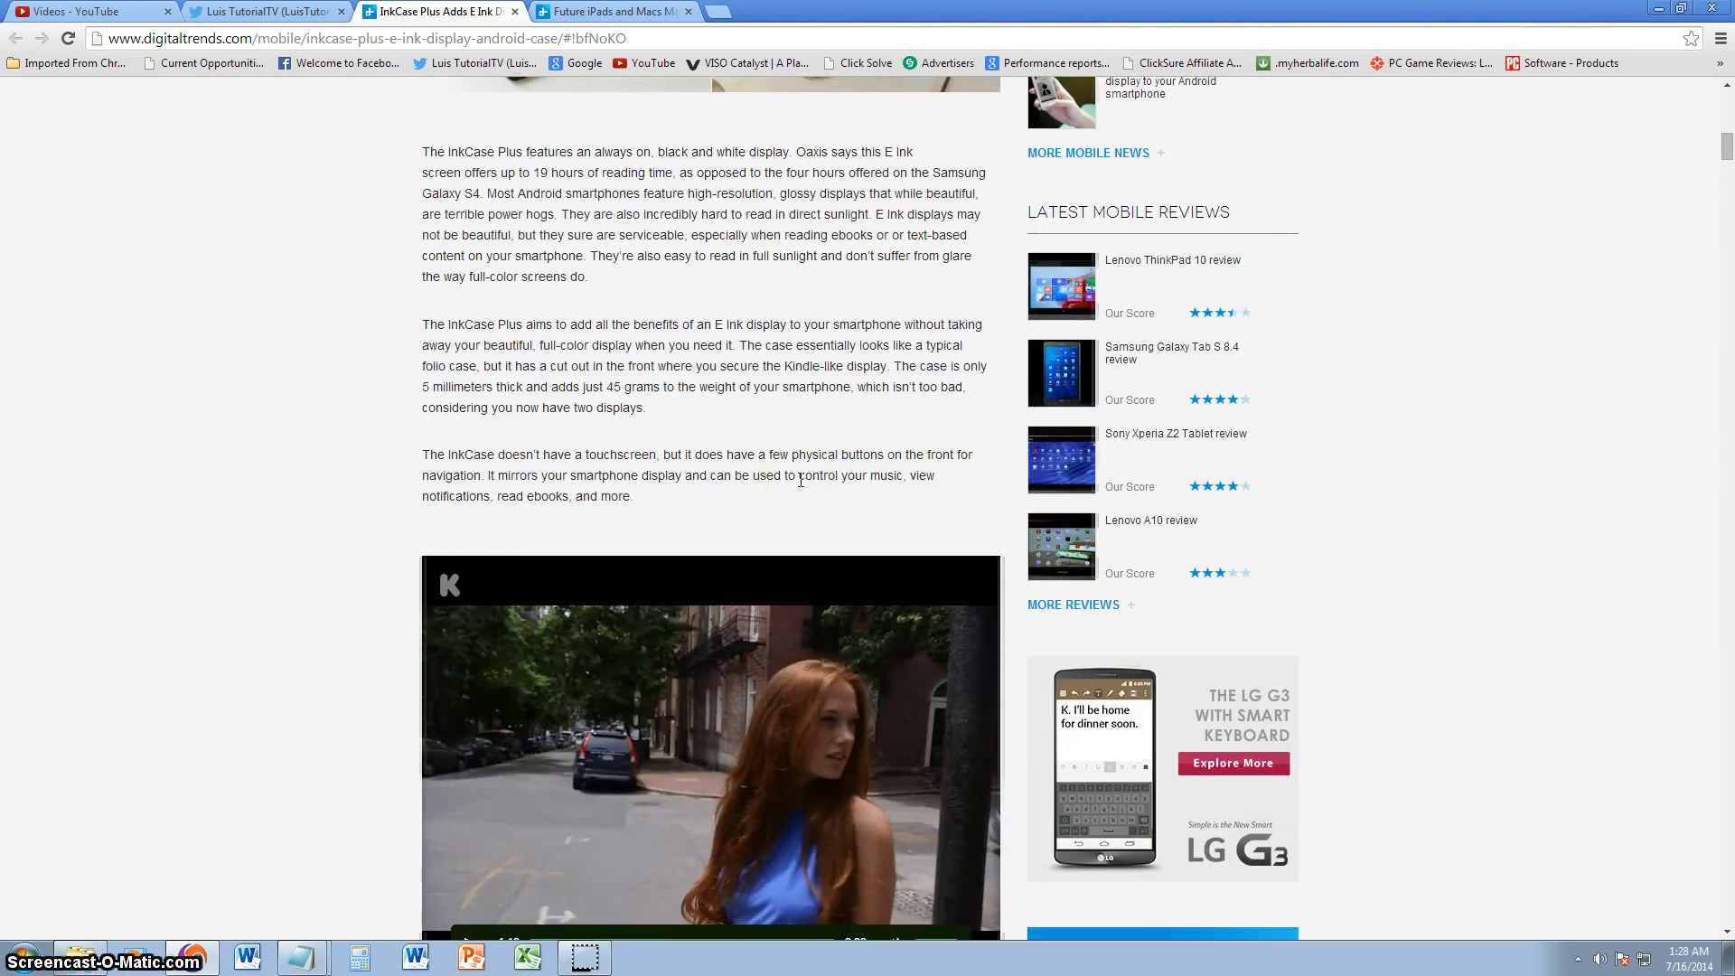
pyautogui.doubleClick(460, 454)
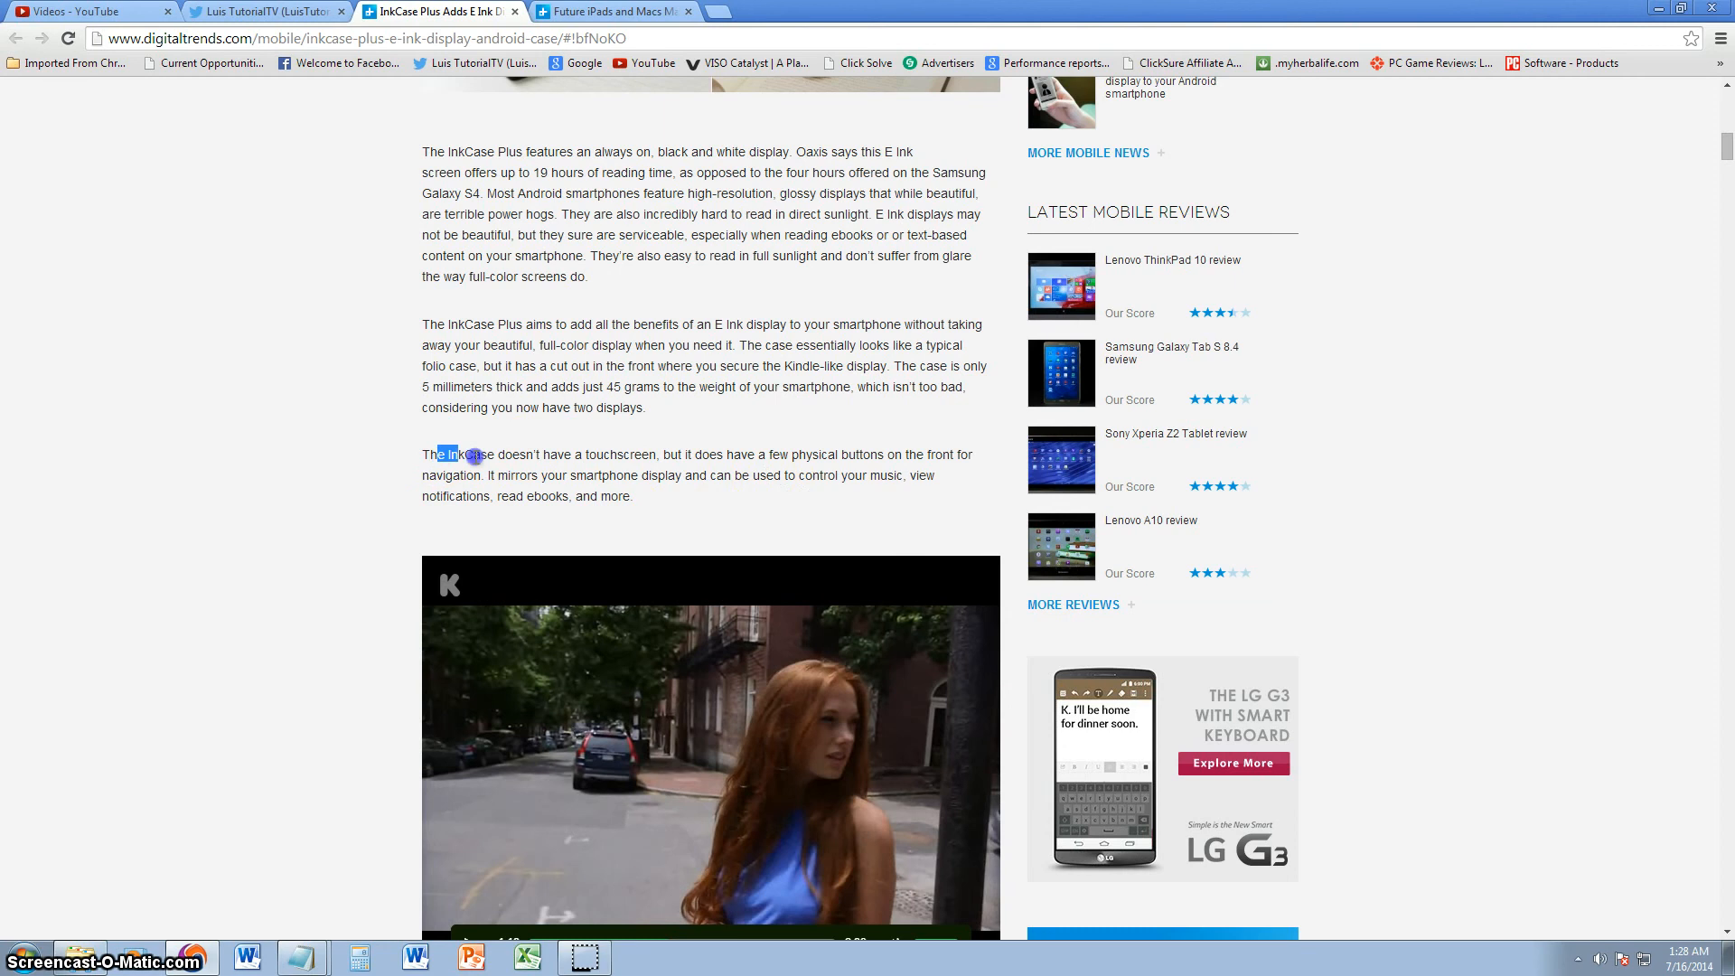
pyautogui.scroll(-3)
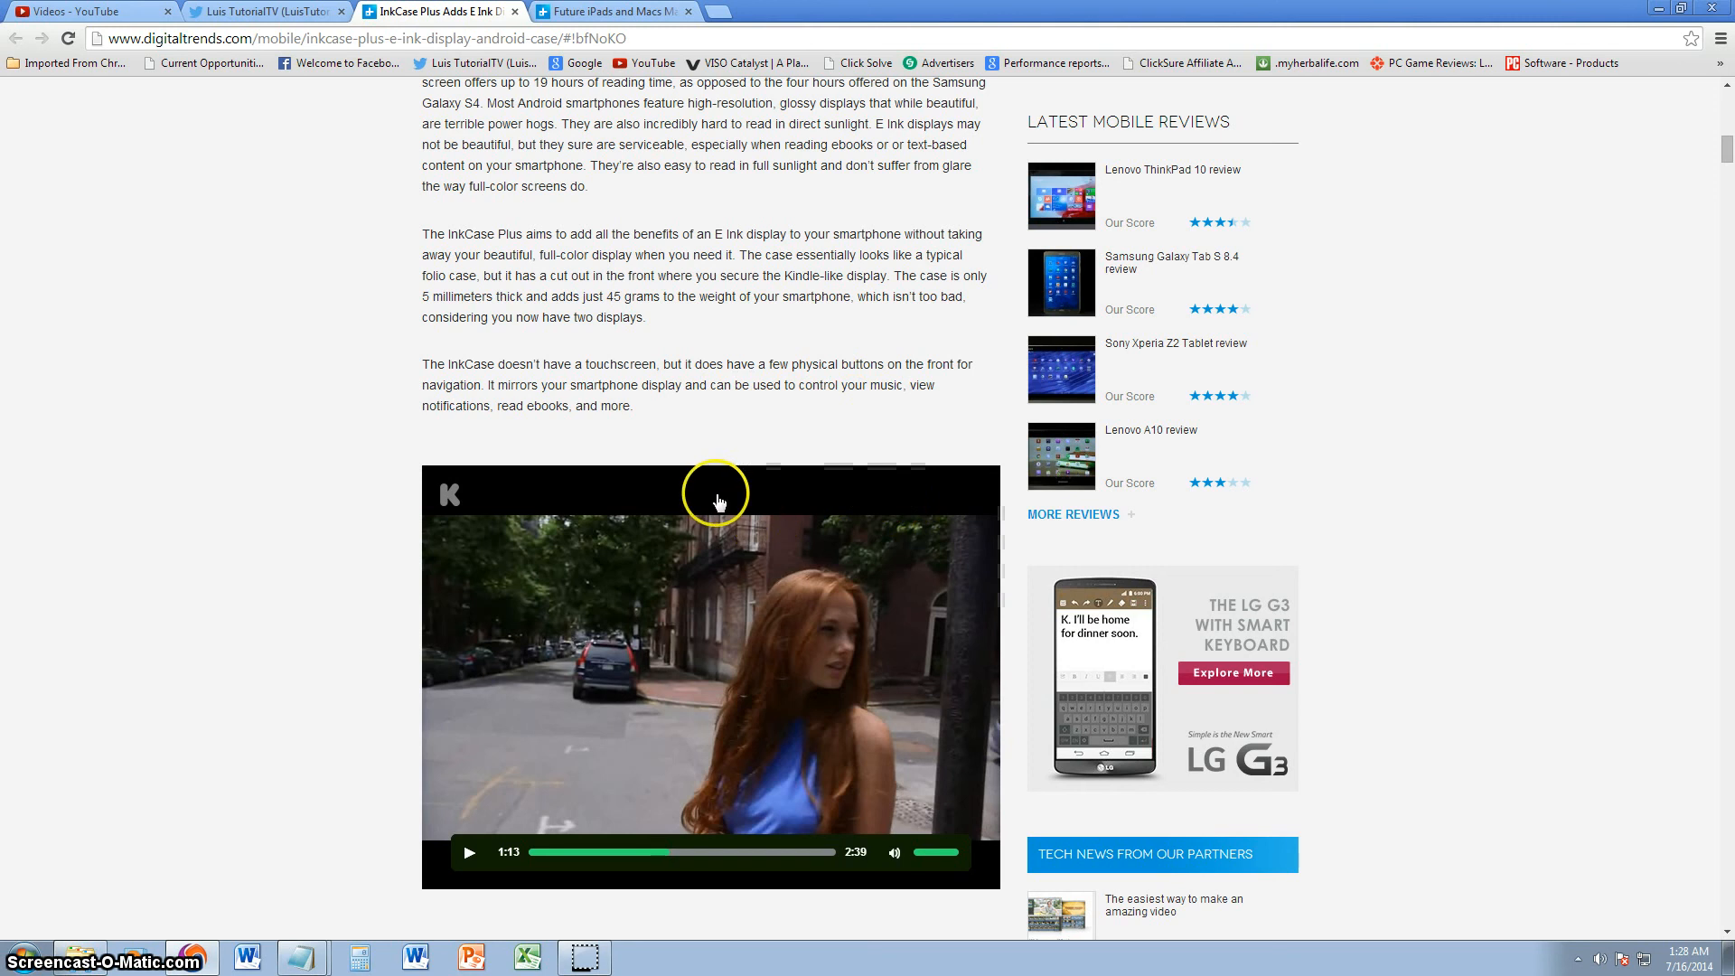
pyautogui.moveTo(885, 420)
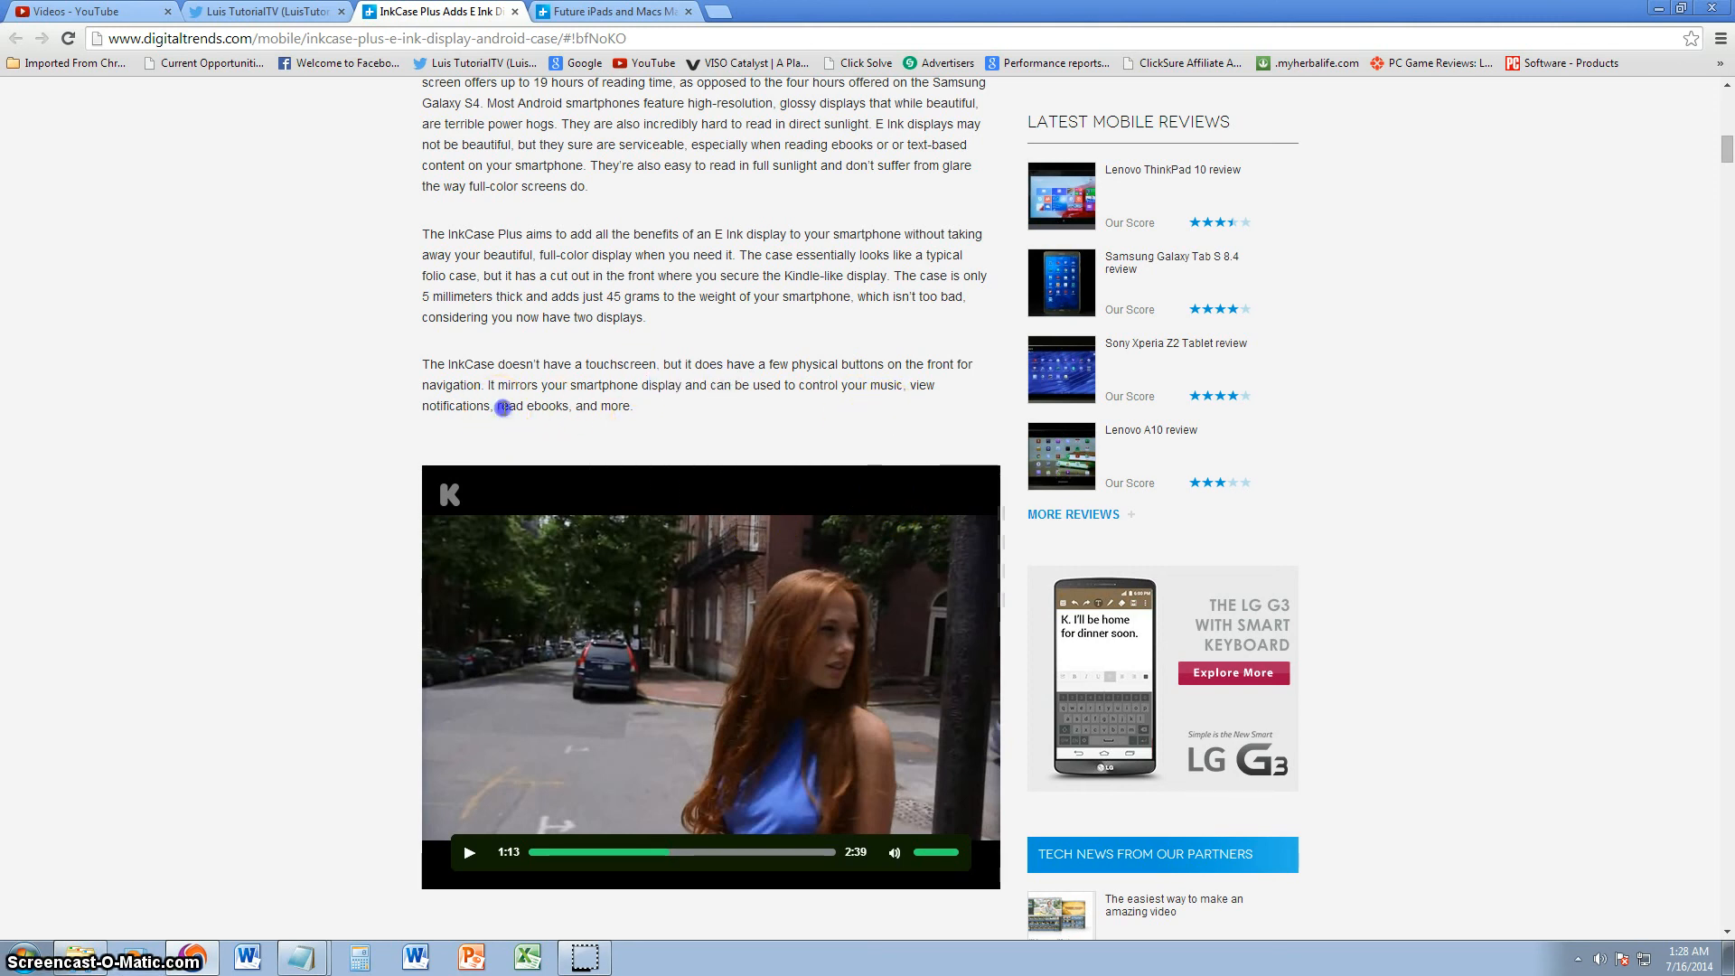
pyautogui.moveTo(778, 389)
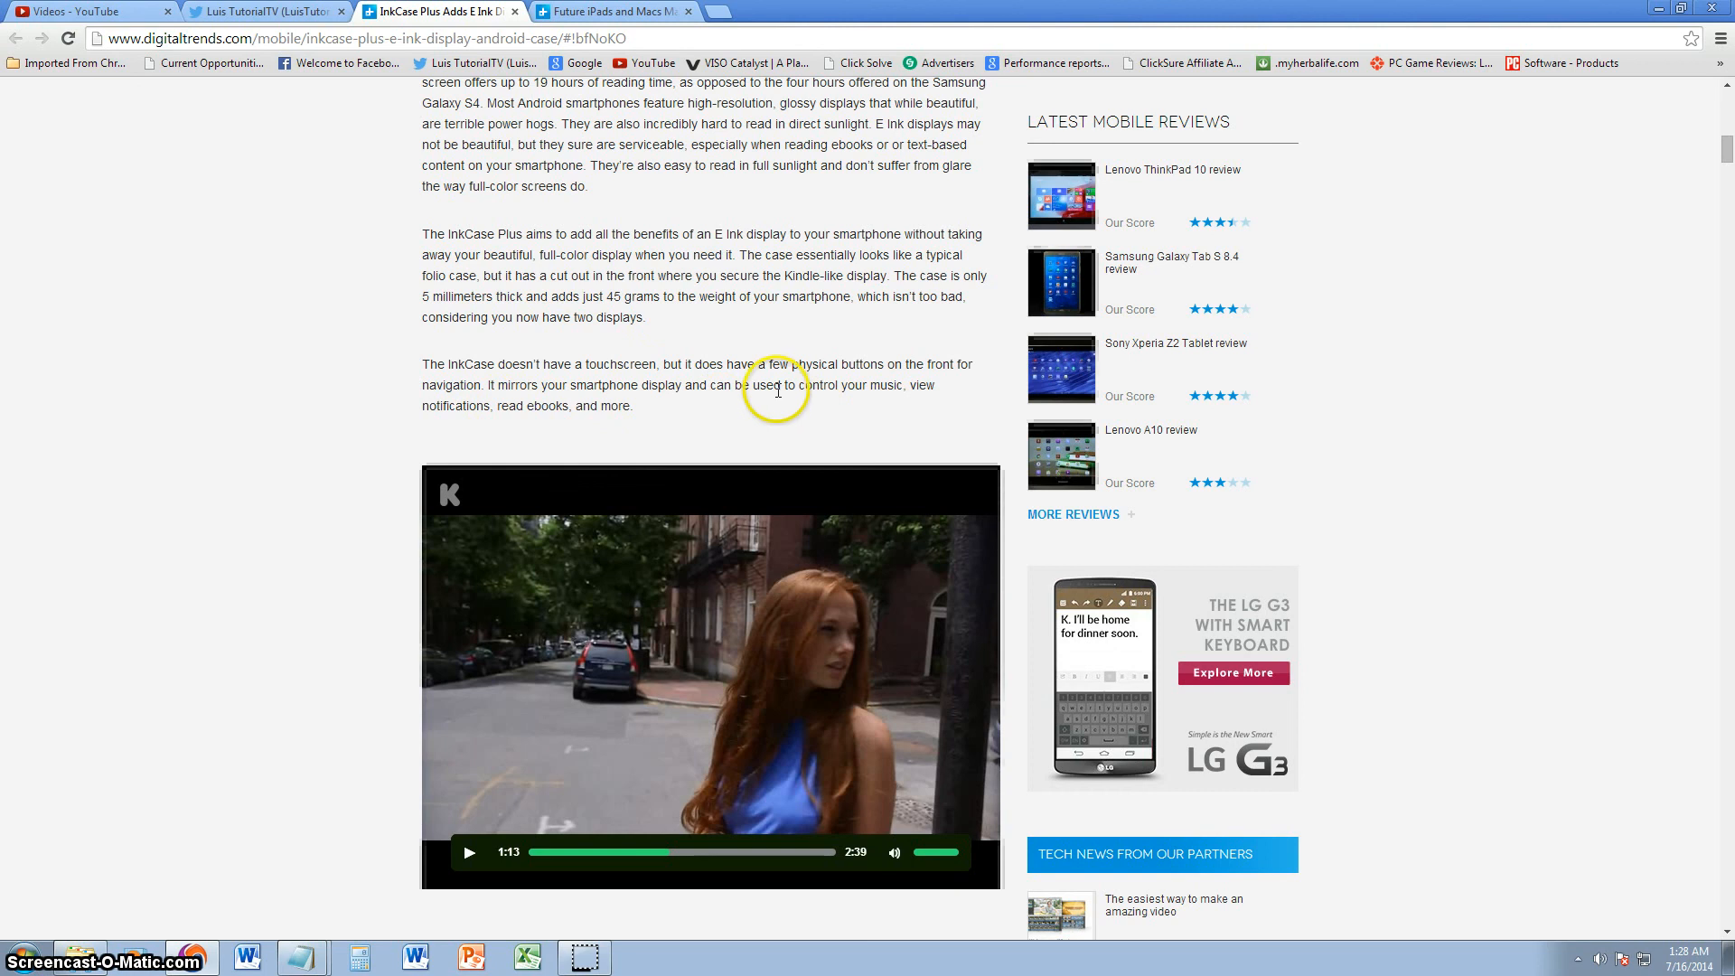
# Read the closing $80 Kickstarter price and funding paragraph, highlighting two sentences.
pyautogui.scroll(-3)
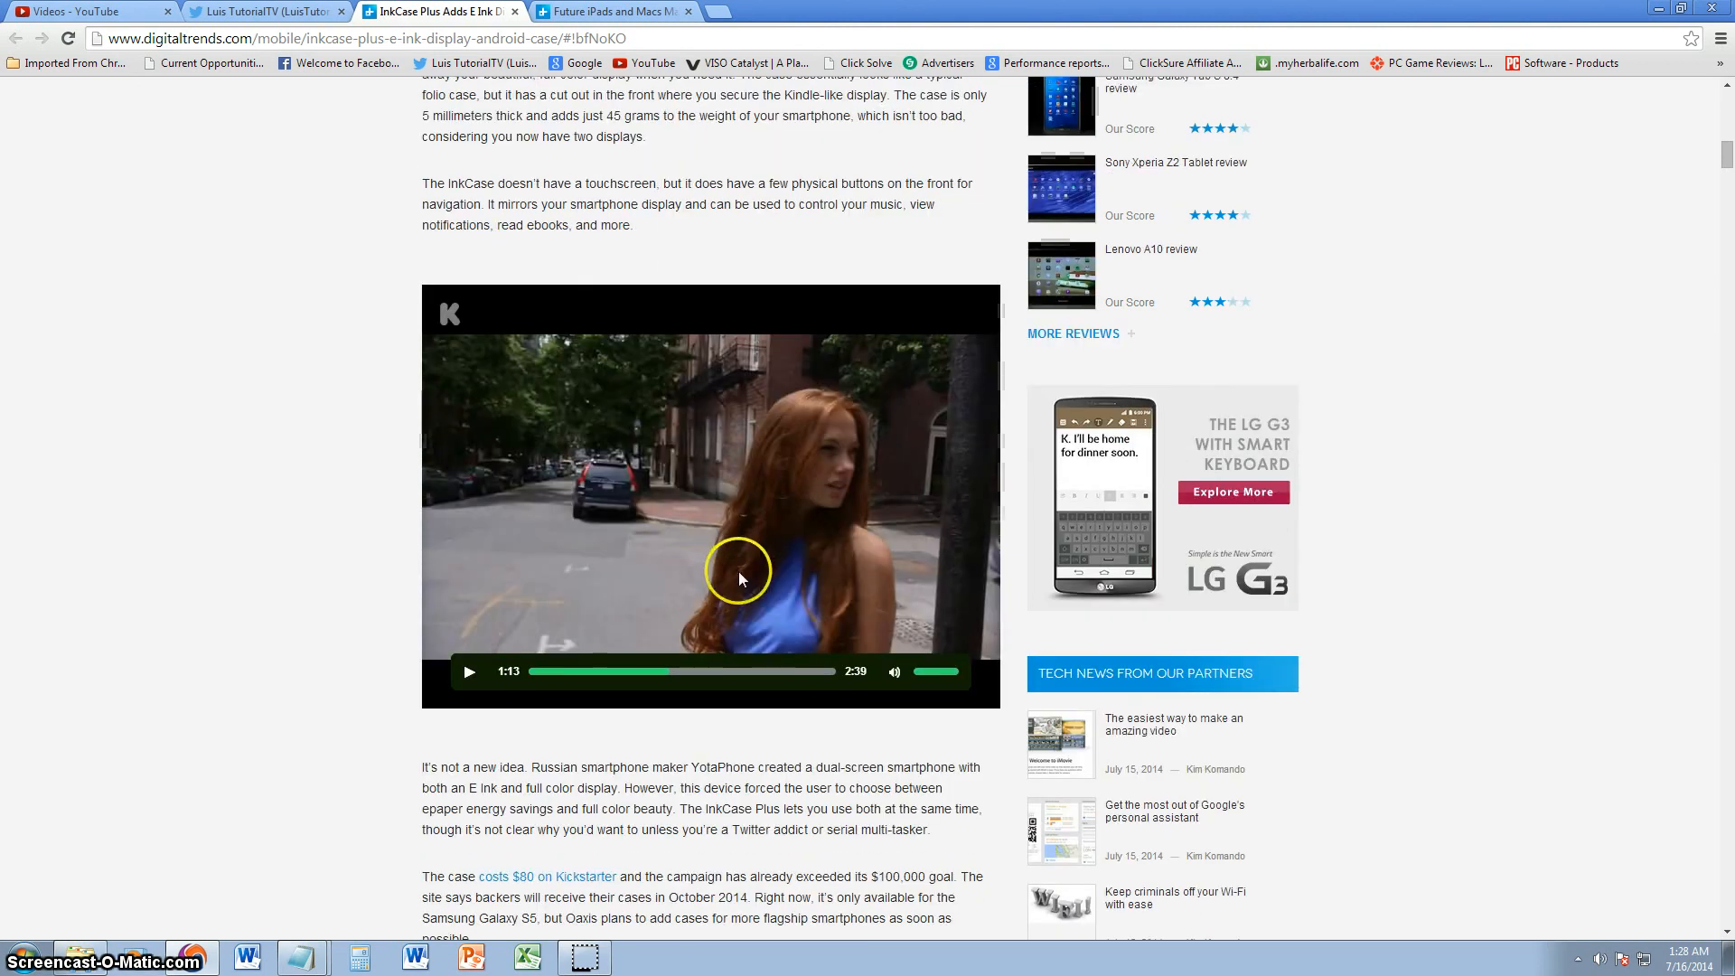
pyautogui.scroll(-3)
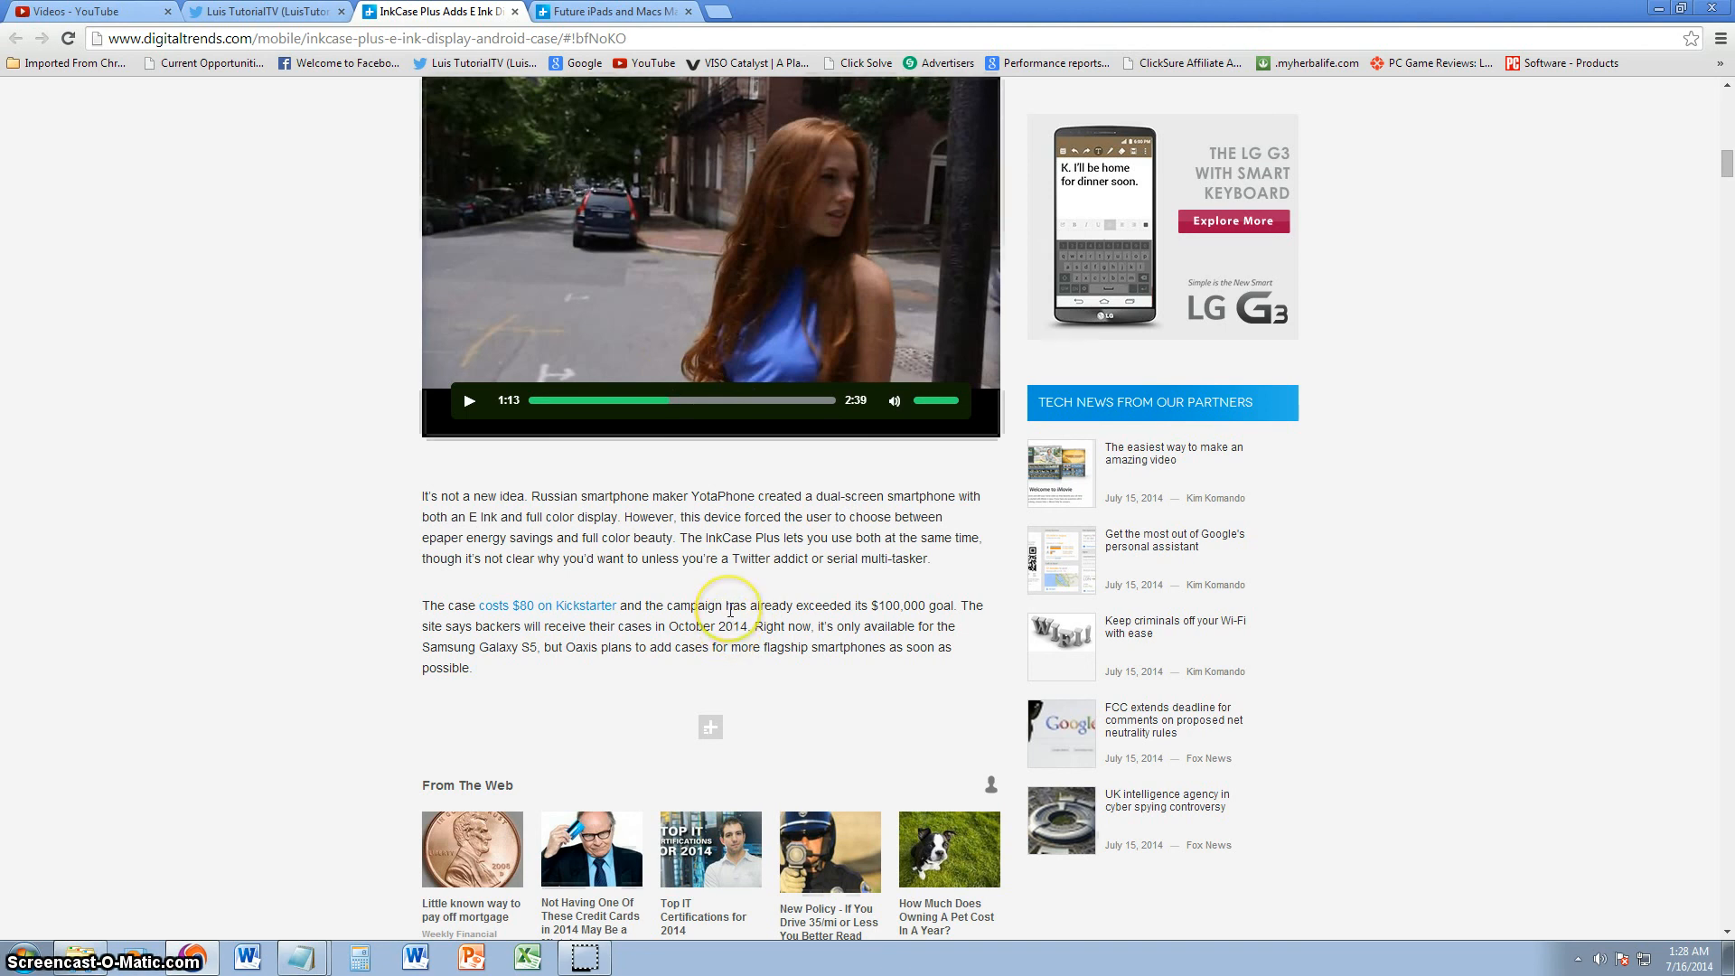
pyautogui.scroll(-3)
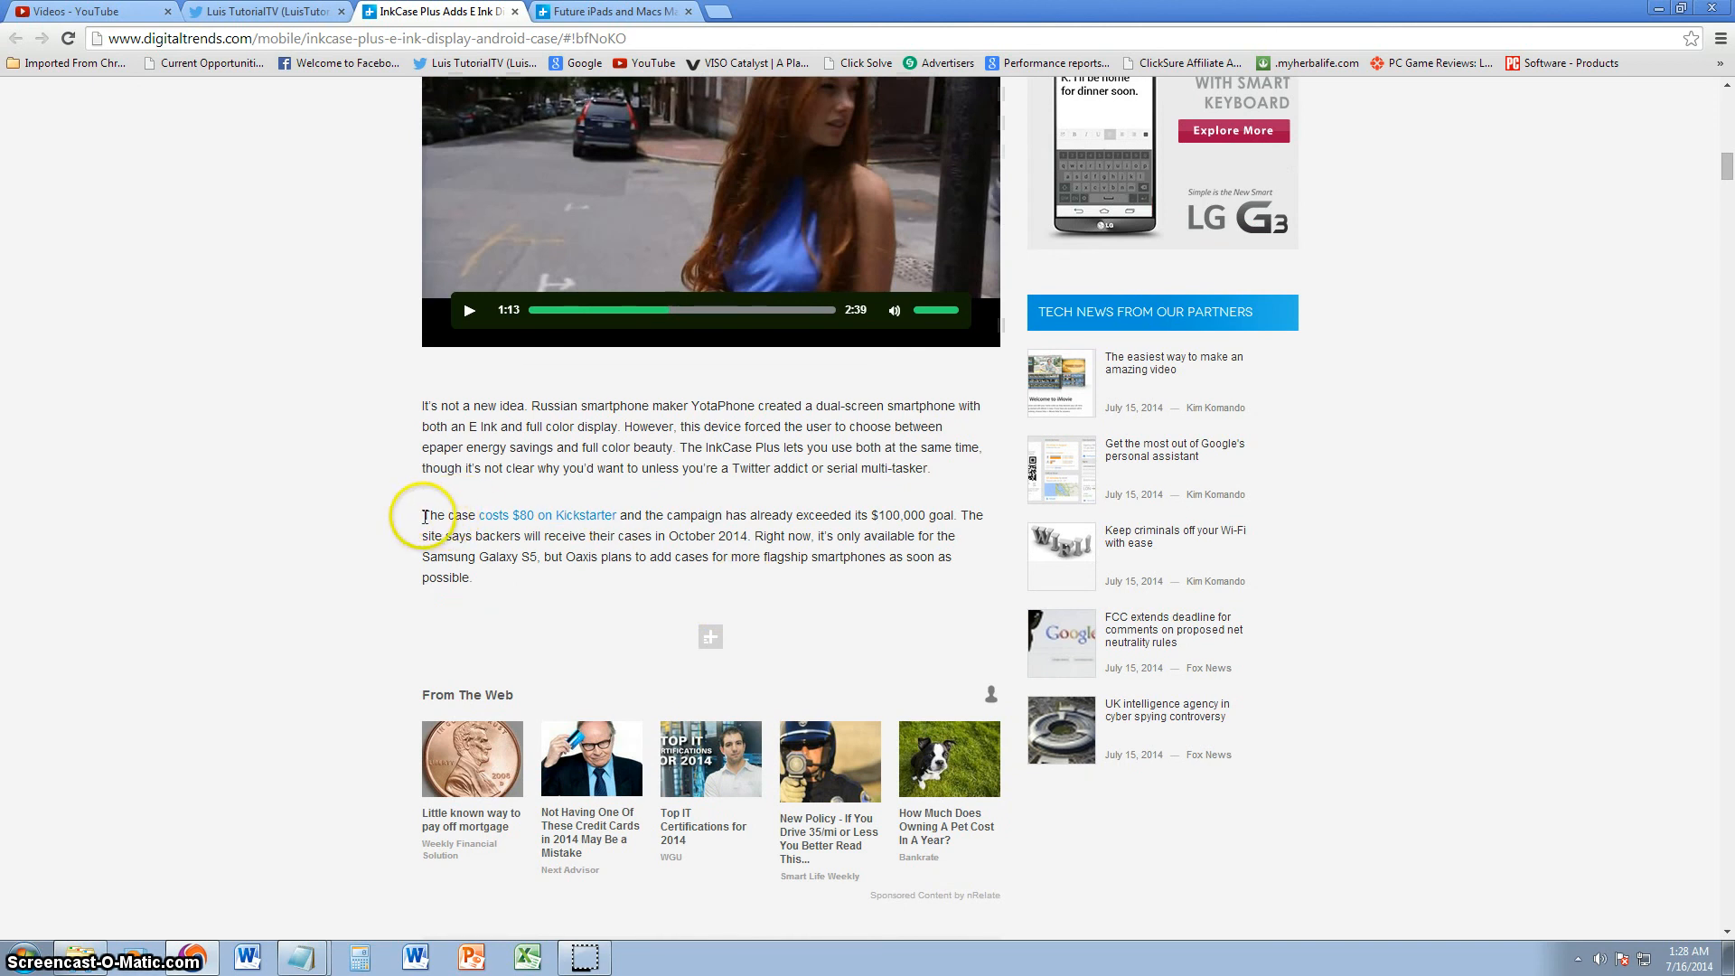
pyautogui.moveTo(829, 519)
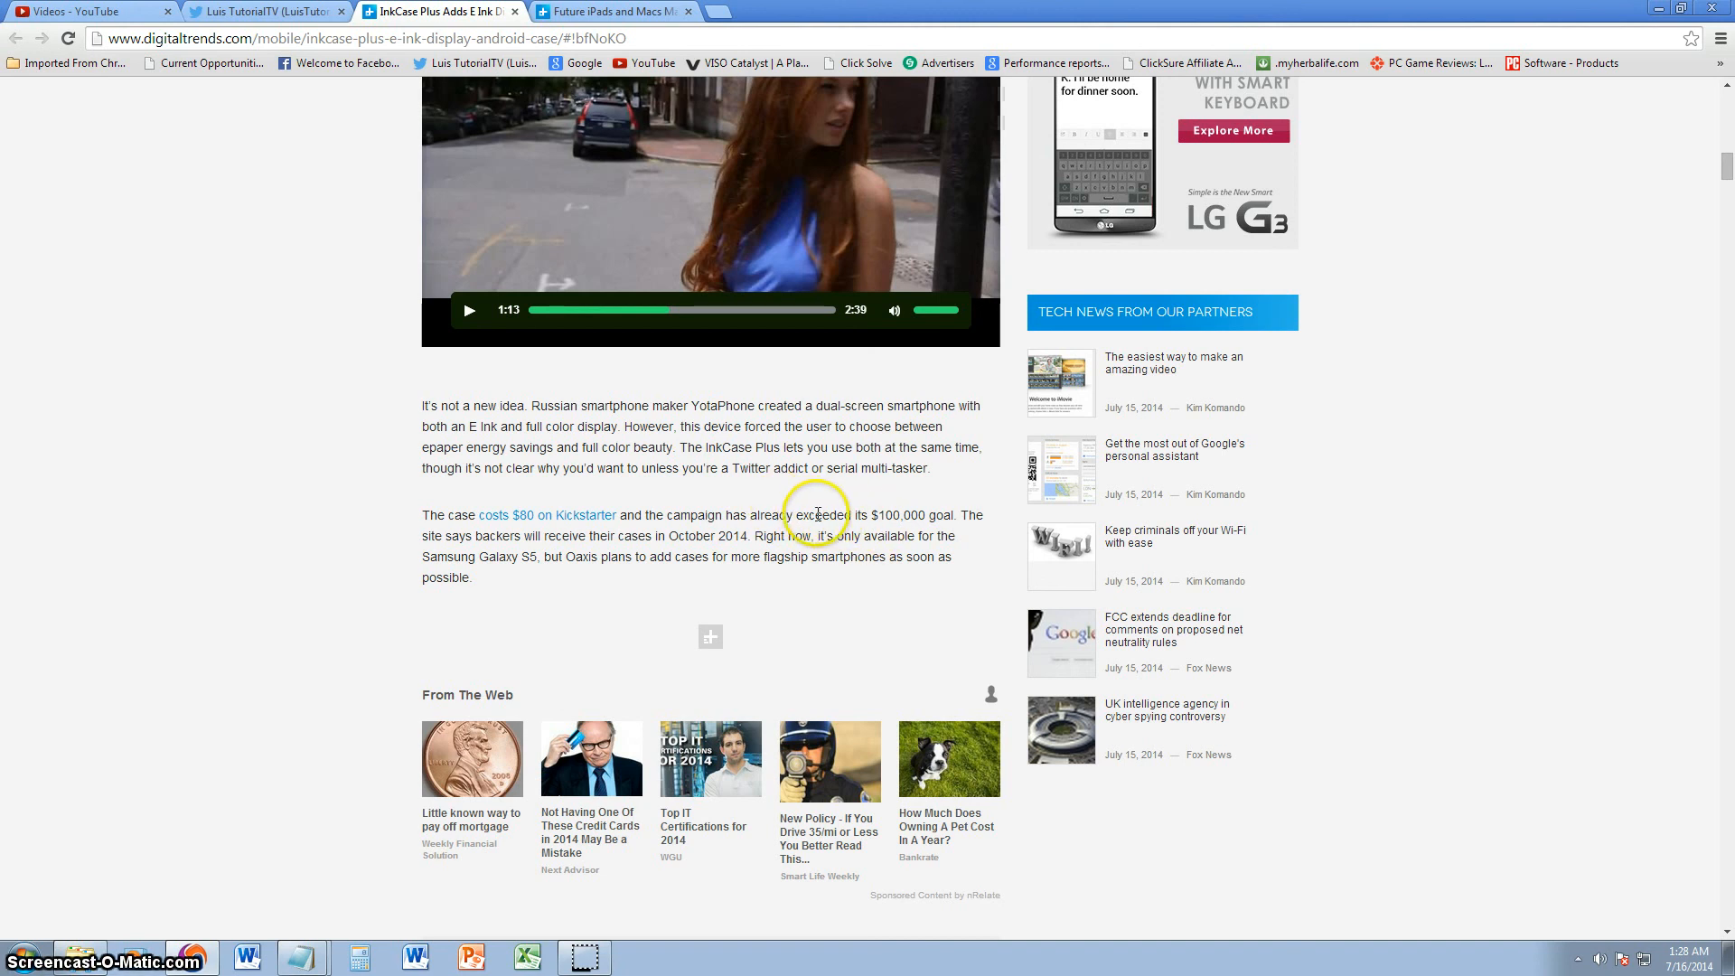
pyautogui.moveTo(818, 514); pyautogui.dragTo(935, 514)
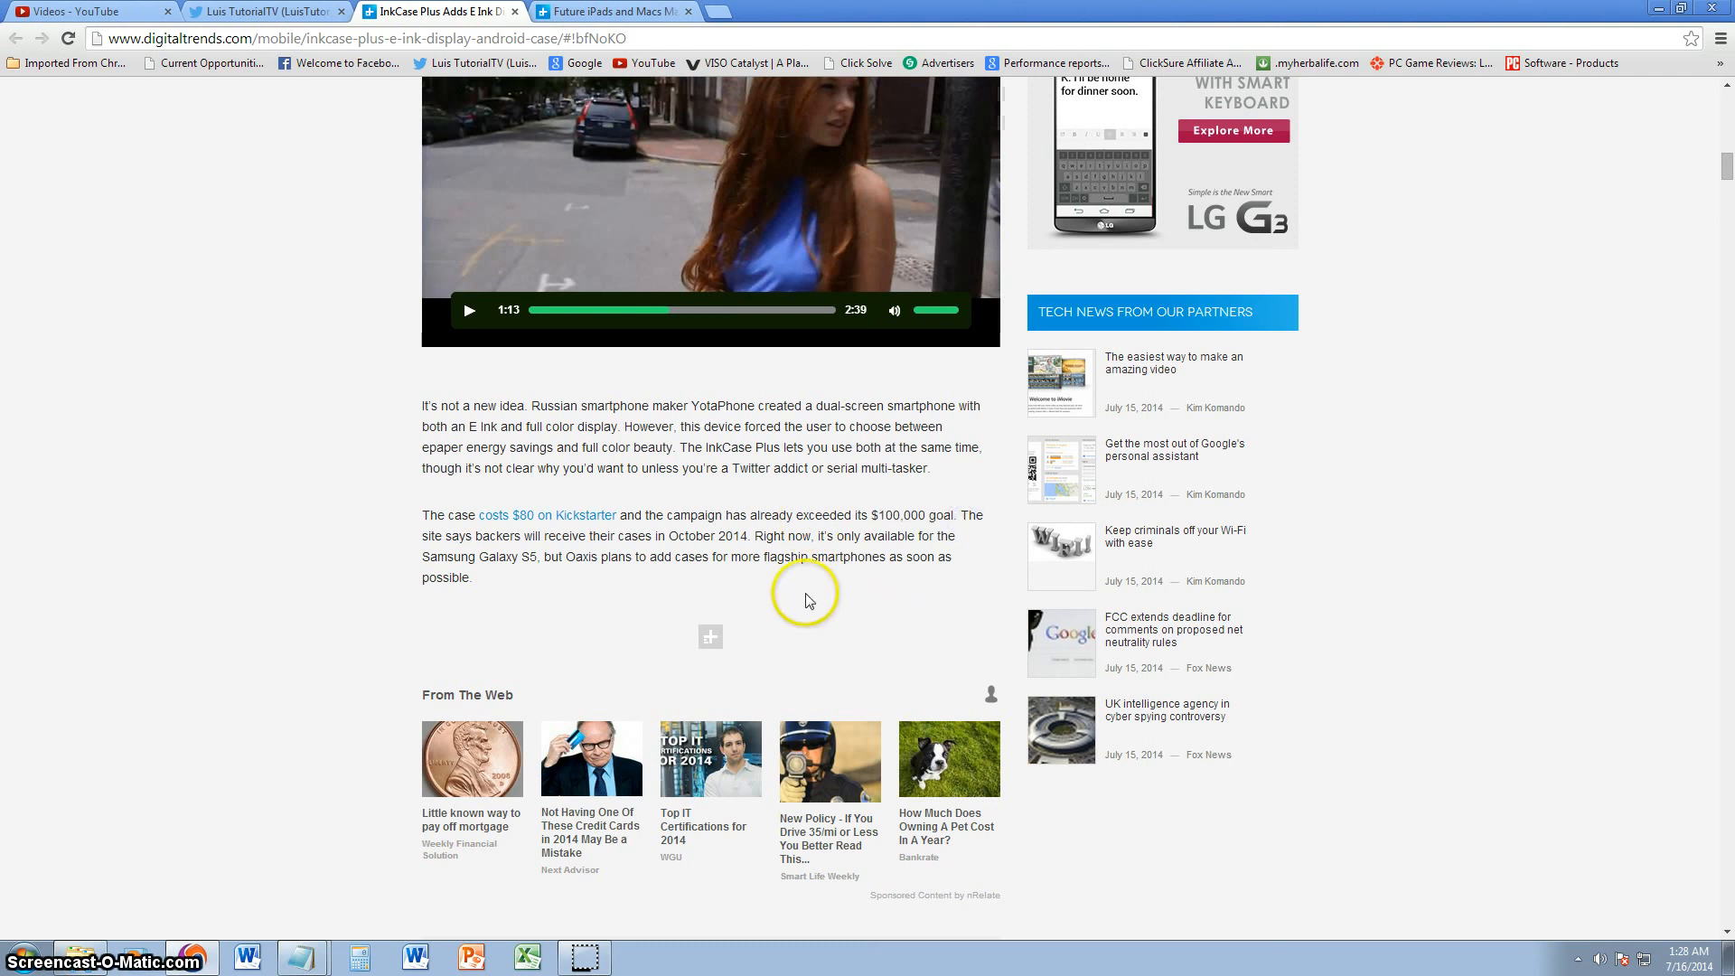
pyautogui.moveTo(448, 536); pyautogui.dragTo(720, 535)
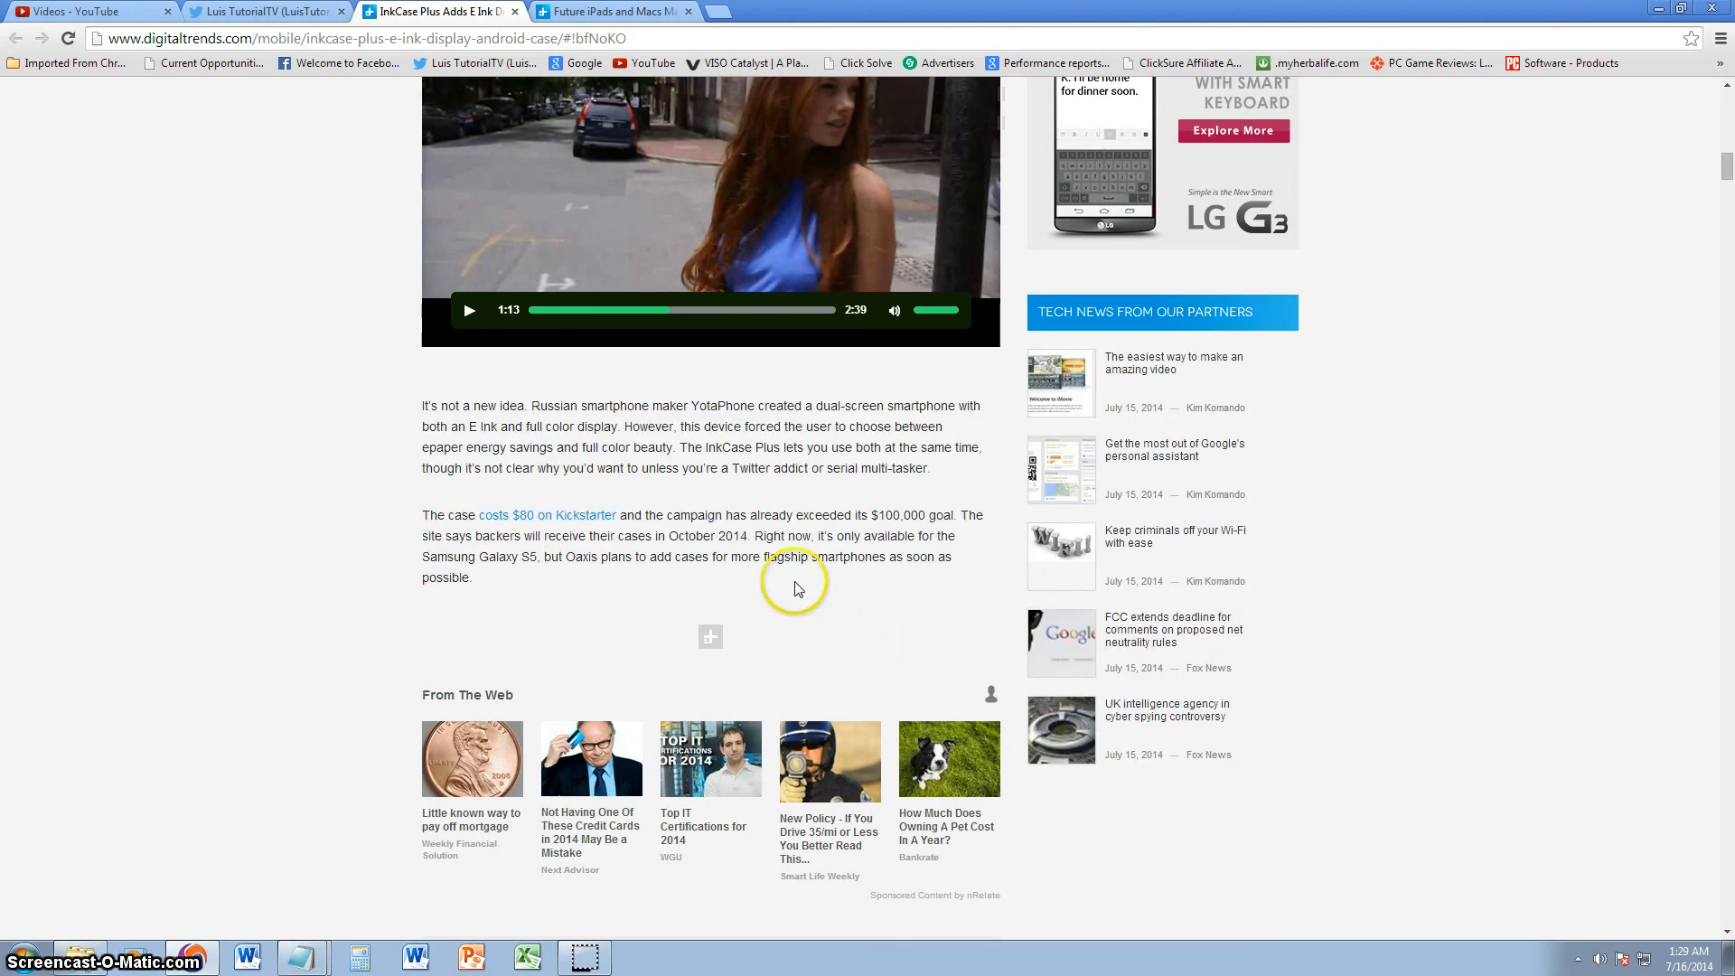
pyautogui.moveTo(897, 544)
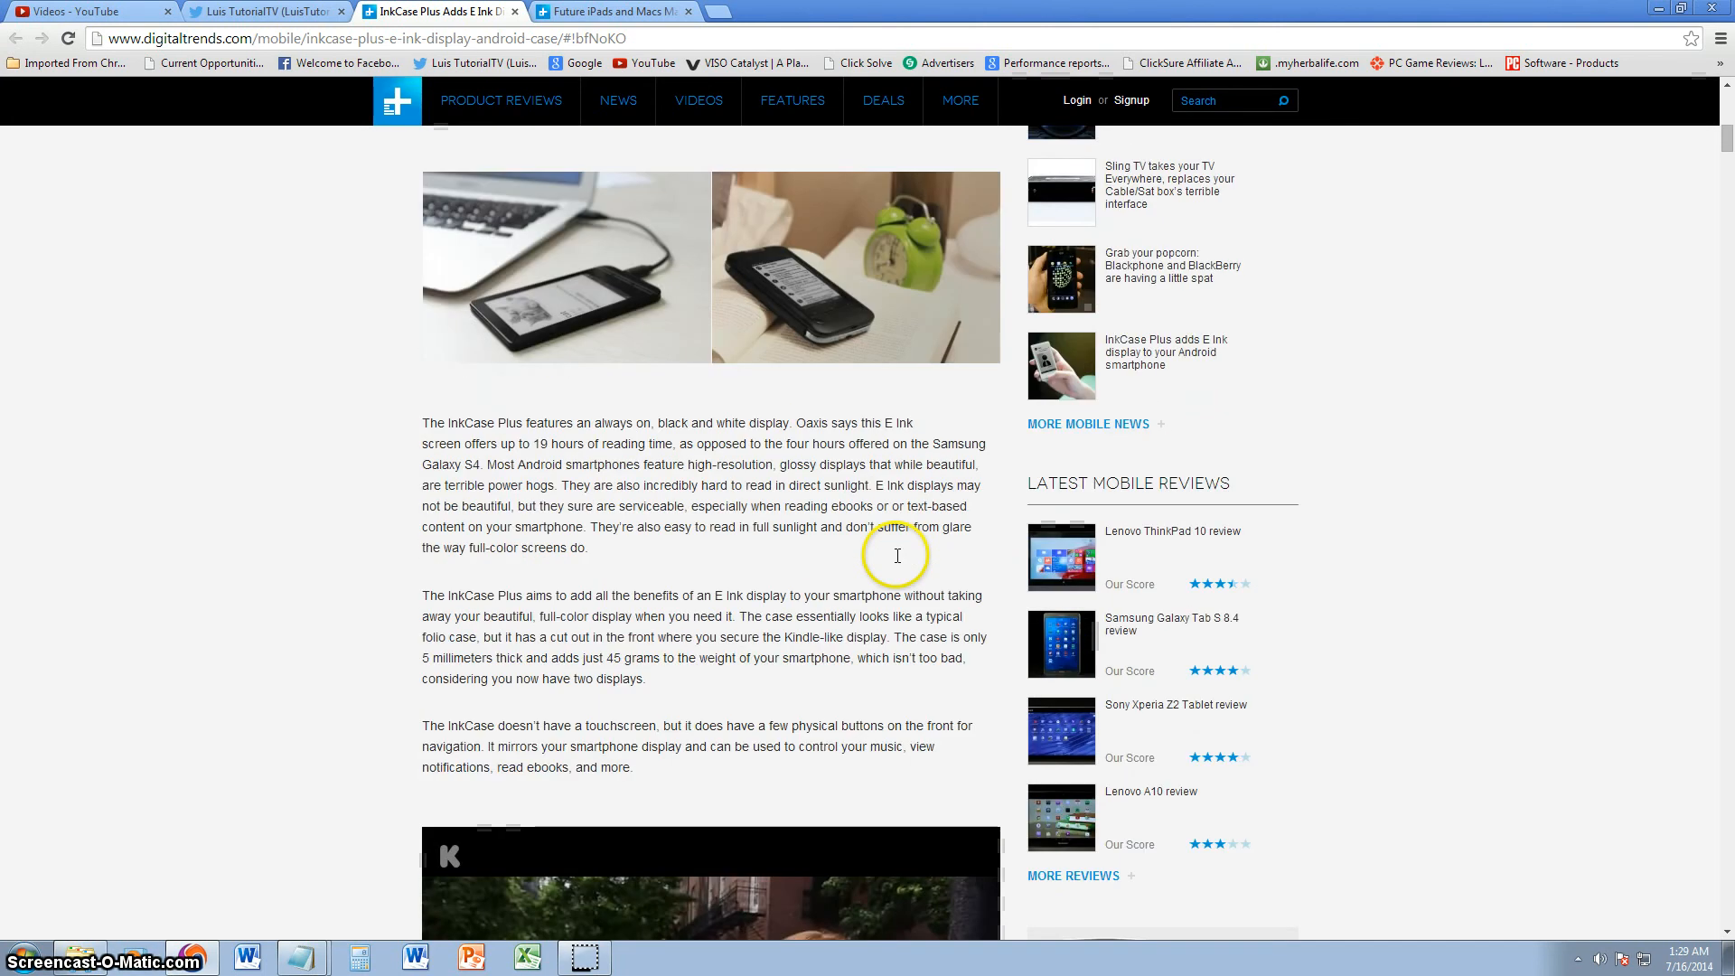
# Scroll back up to the article's introduction.
pyautogui.scroll(3)
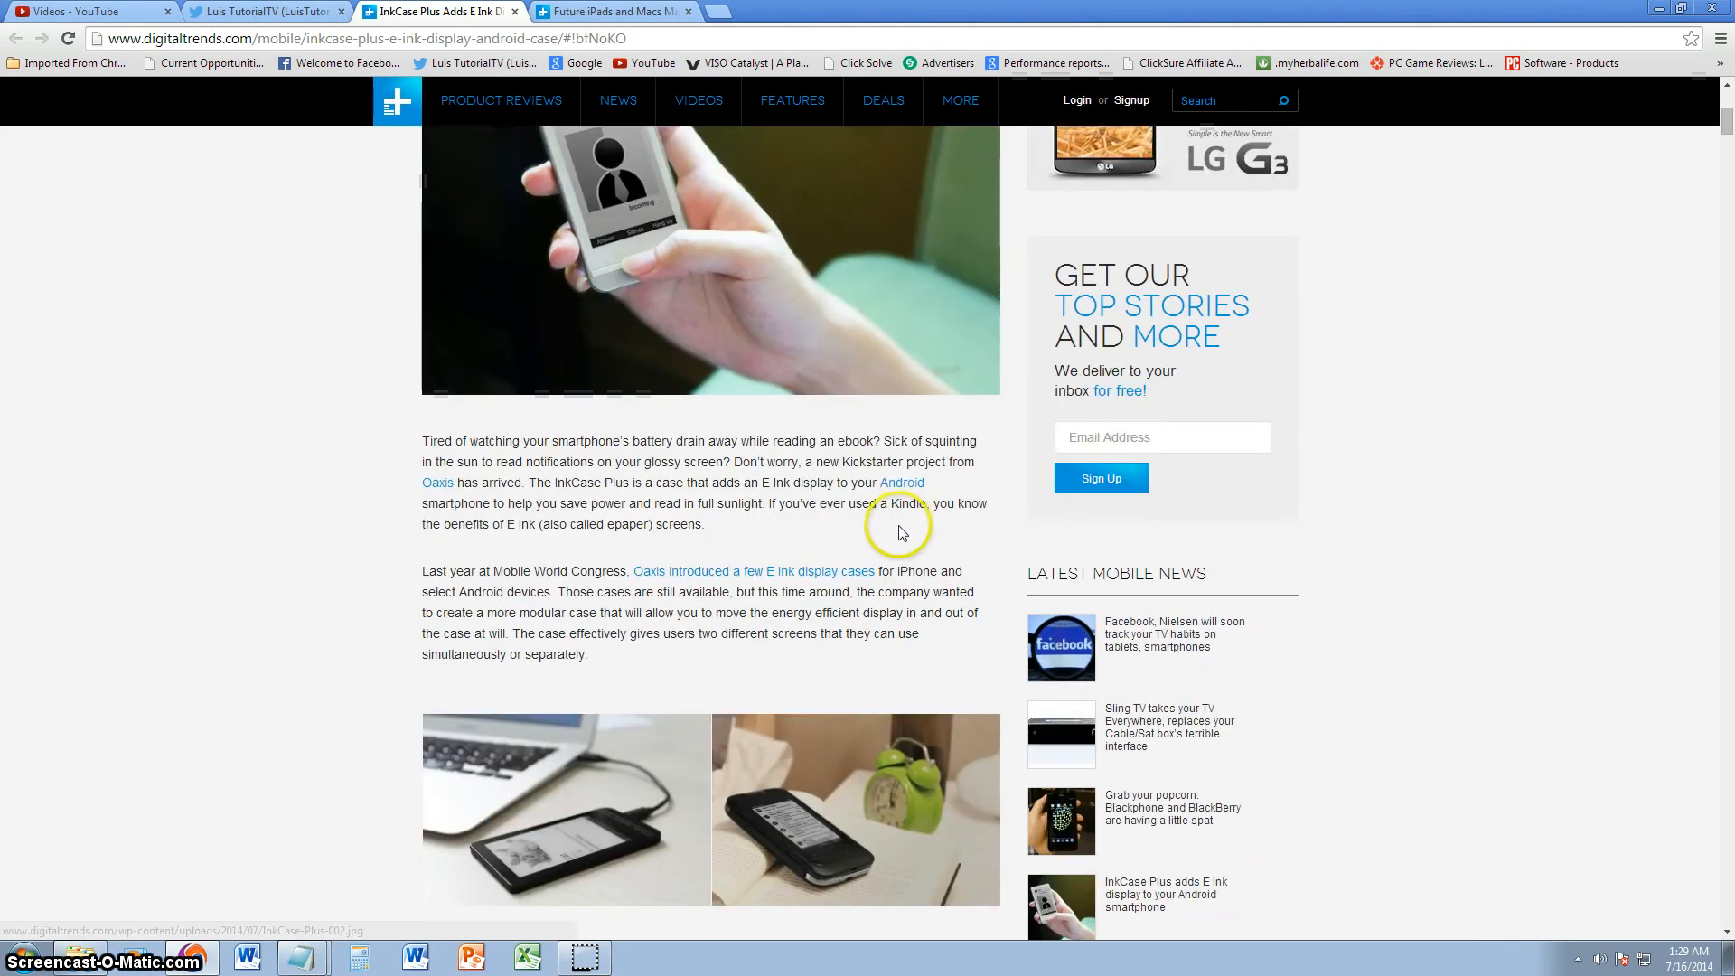